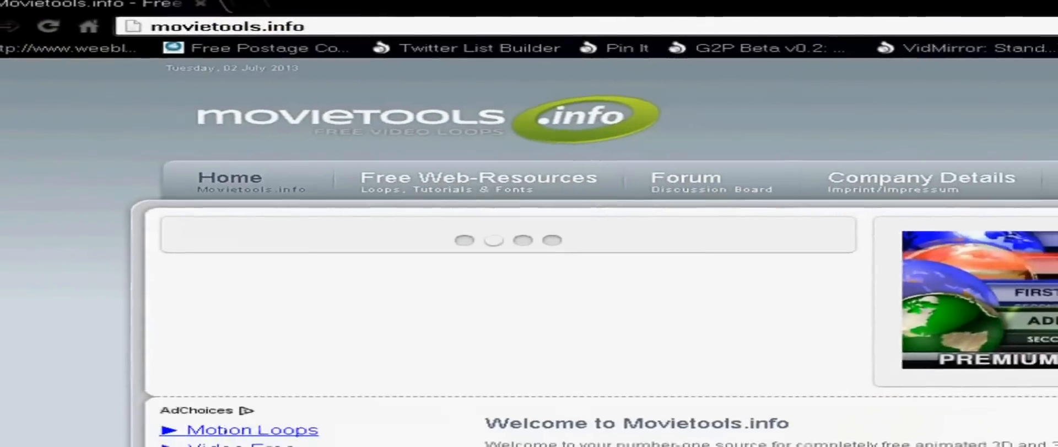
# Go to page 4 of the loop listings and open Loop 162 – Energy Sphere's download options
pyautogui.scroll(-3)
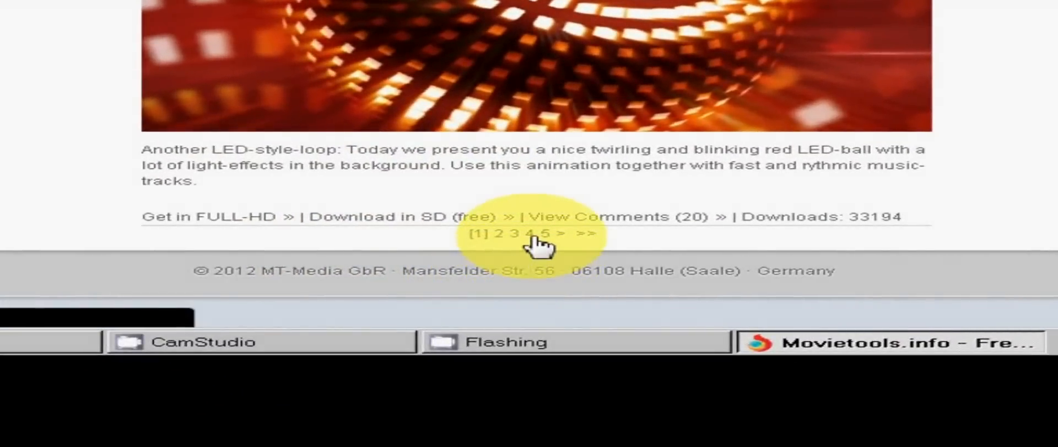
pyautogui.click(536, 233)
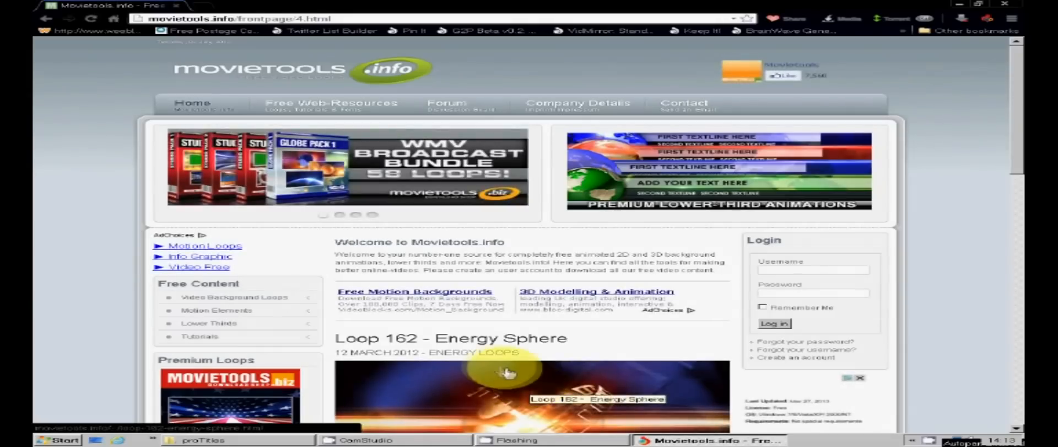
pyautogui.scroll(-3)
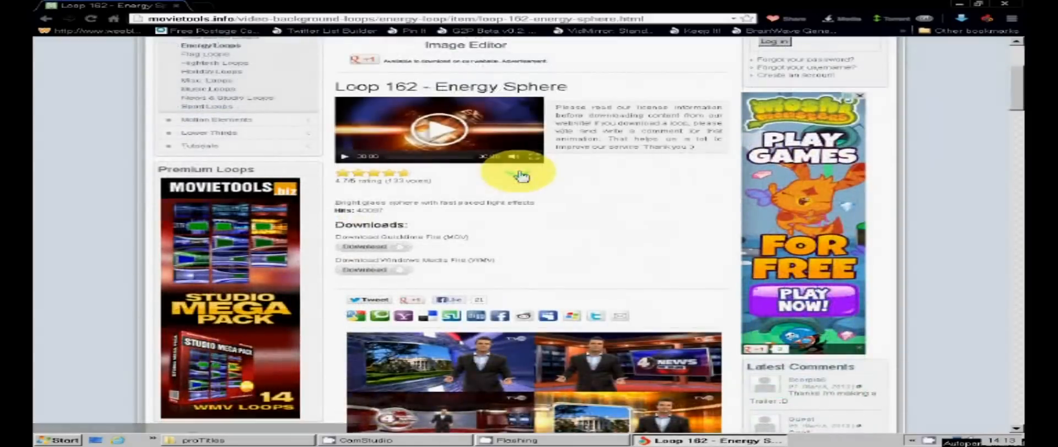
pyautogui.click(439, 130)
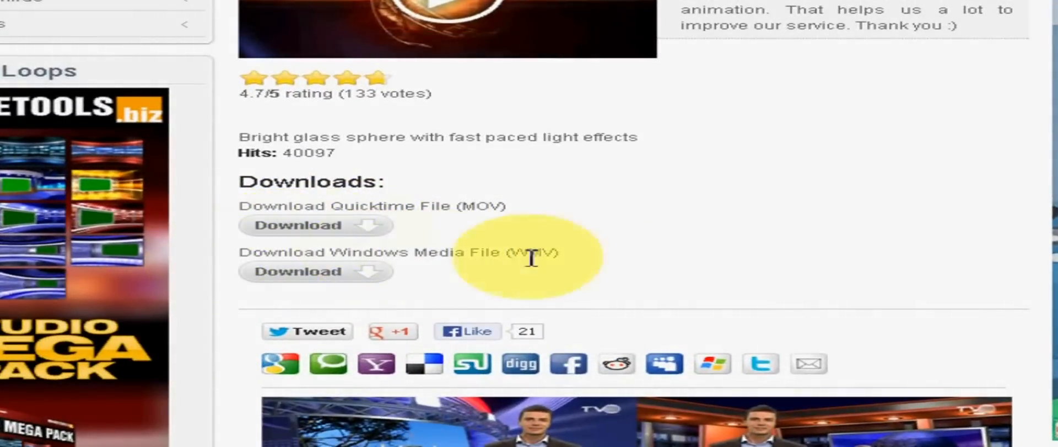
pyautogui.moveTo(316, 271)
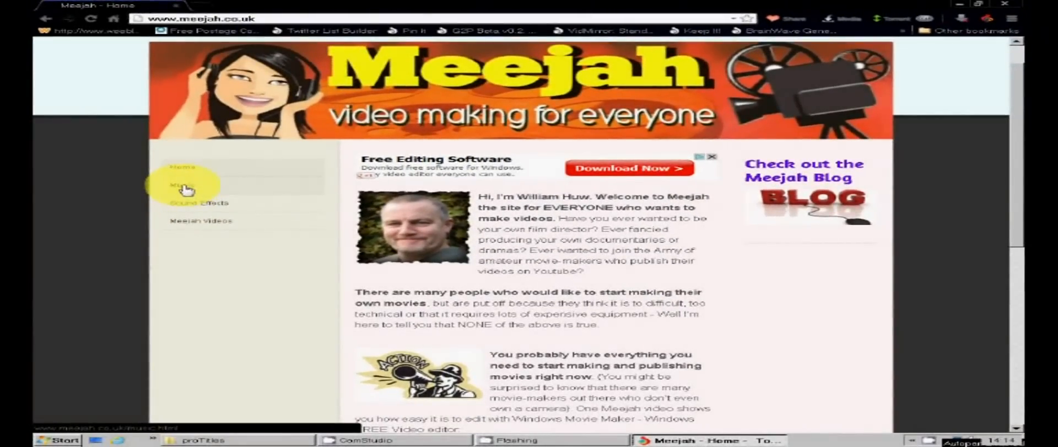
# Save the Warriors MP3 from Meejah's free music page to the desktop
pyautogui.click(182, 185)
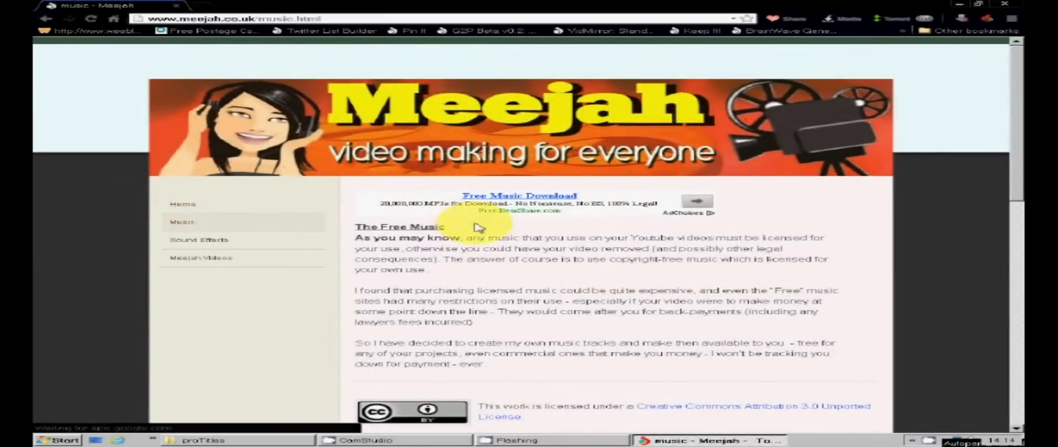
pyautogui.scroll(-3)
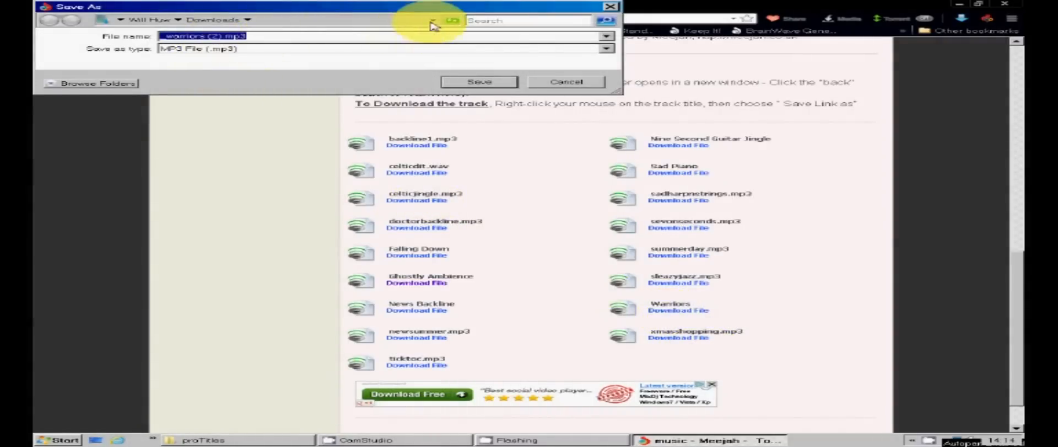
pyautogui.click(431, 21)
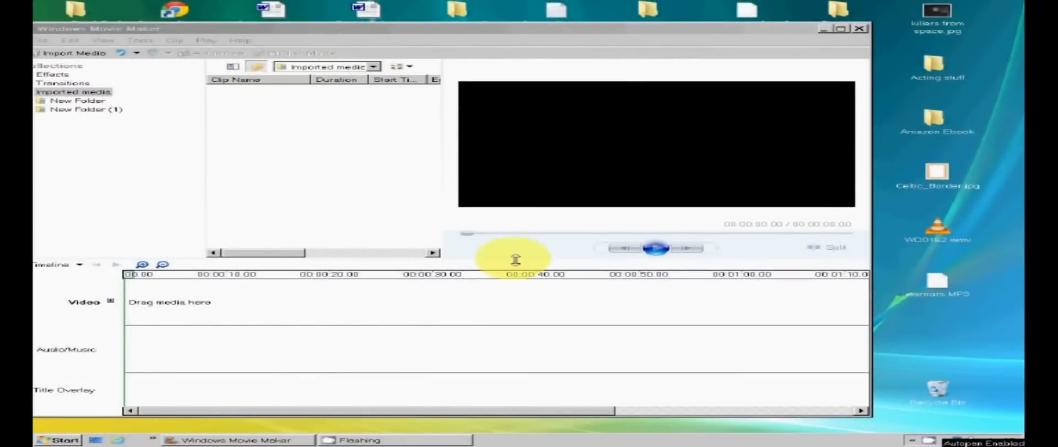
pyautogui.moveTo(908, 253)
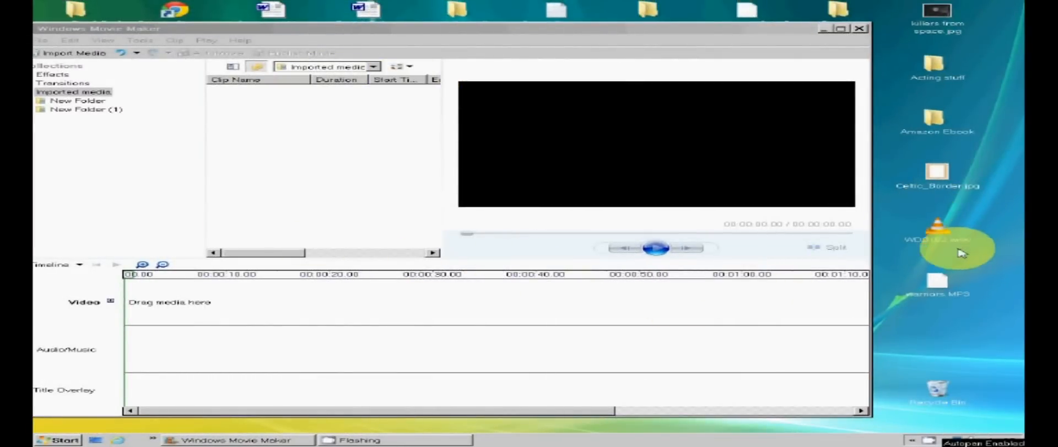
pyautogui.moveTo(993, 258)
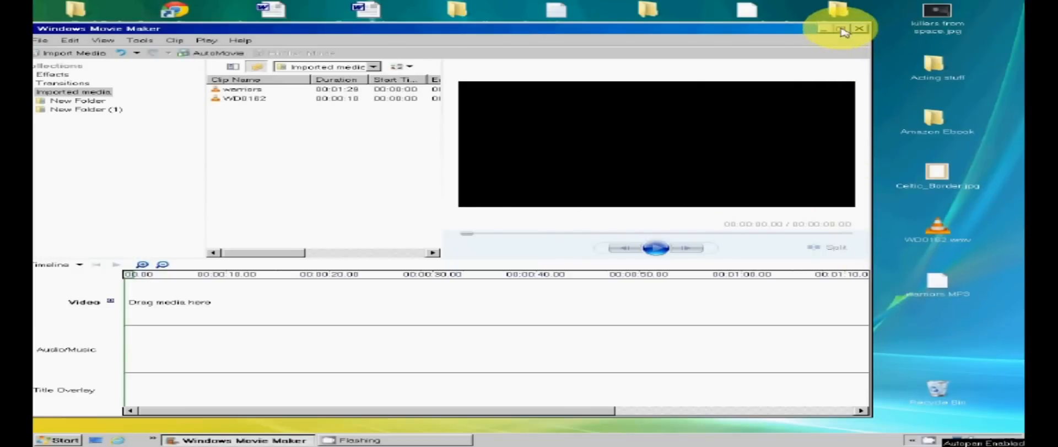
# Maximise the Movie Maker window and switch the project to storyboard view
pyautogui.click(842, 28)
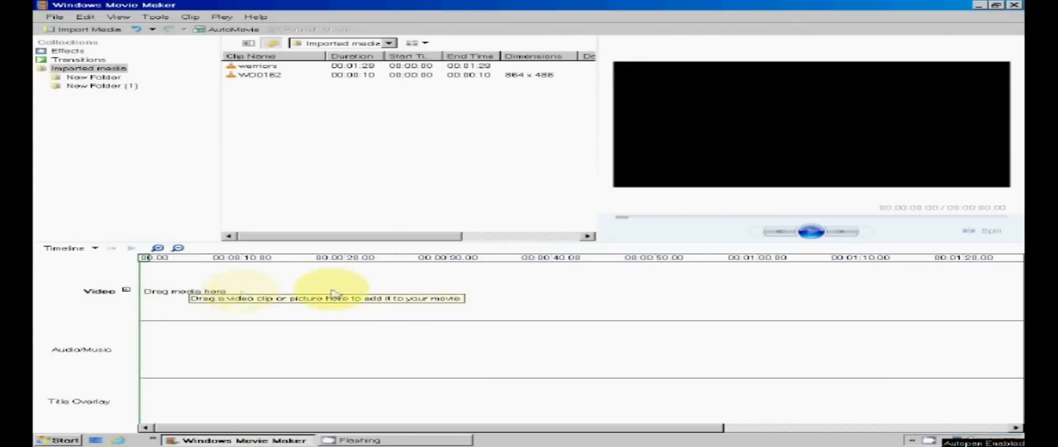
pyautogui.click(71, 247)
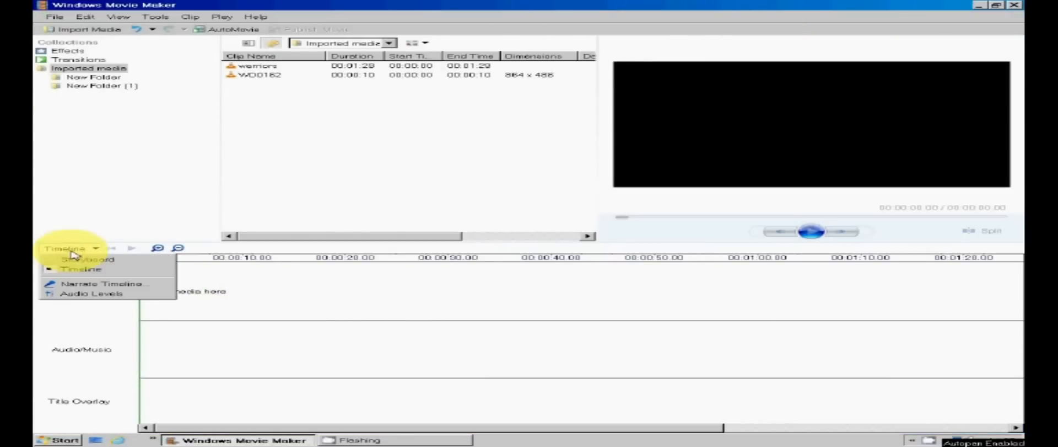
pyautogui.click(81, 259)
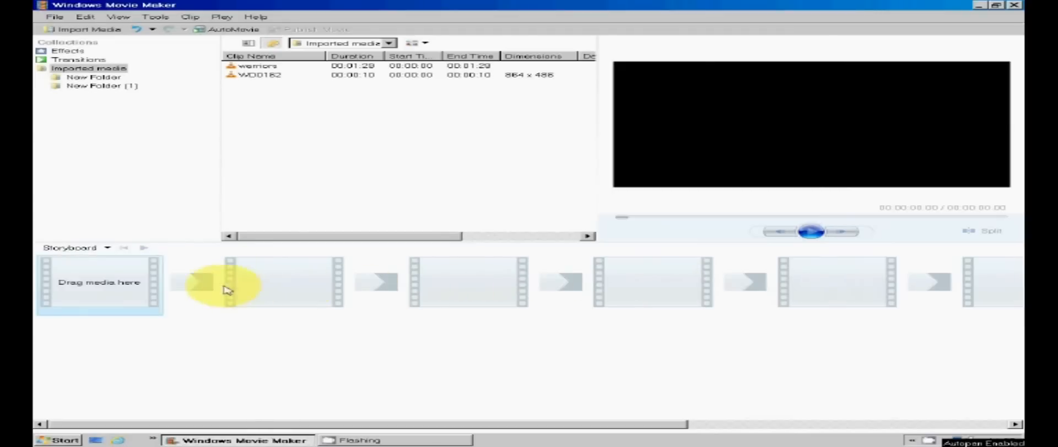
pyautogui.moveTo(152, 218)
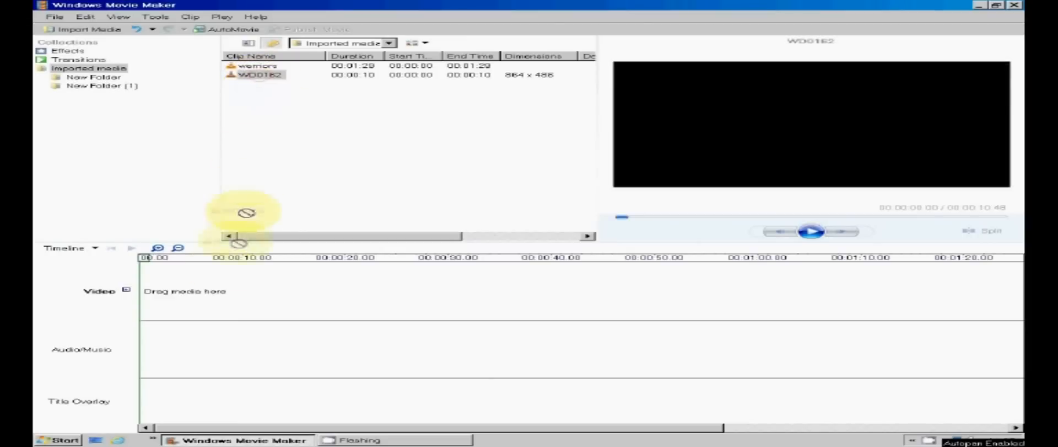
# Place WD0162 at the start of the video track and split the music near 14 seconds
pyautogui.moveTo(260, 75); pyautogui.dragTo(193, 292)
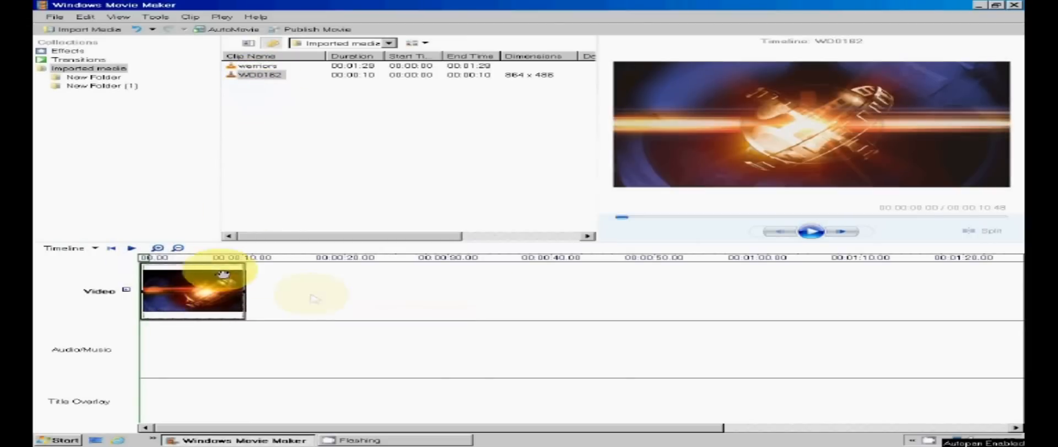
pyautogui.click(157, 248)
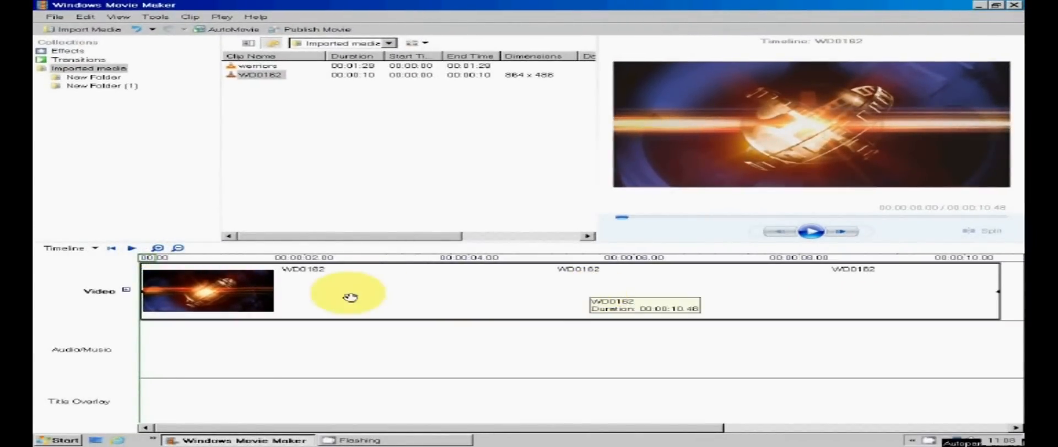
pyautogui.moveTo(260, 66)
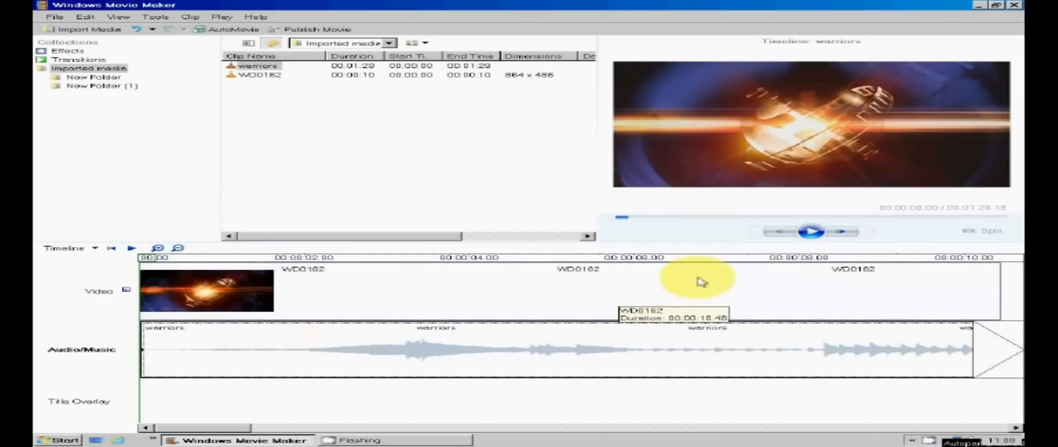
pyautogui.moveTo(132, 248)
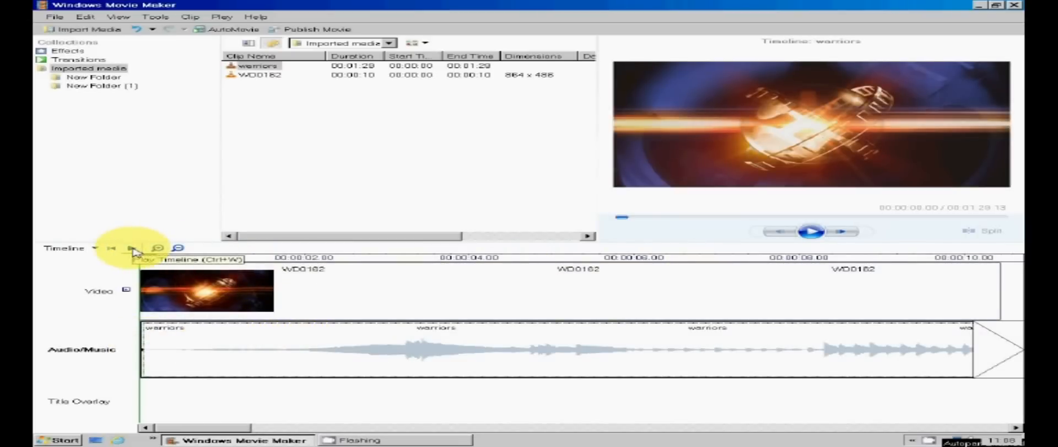
pyautogui.click(810, 230)
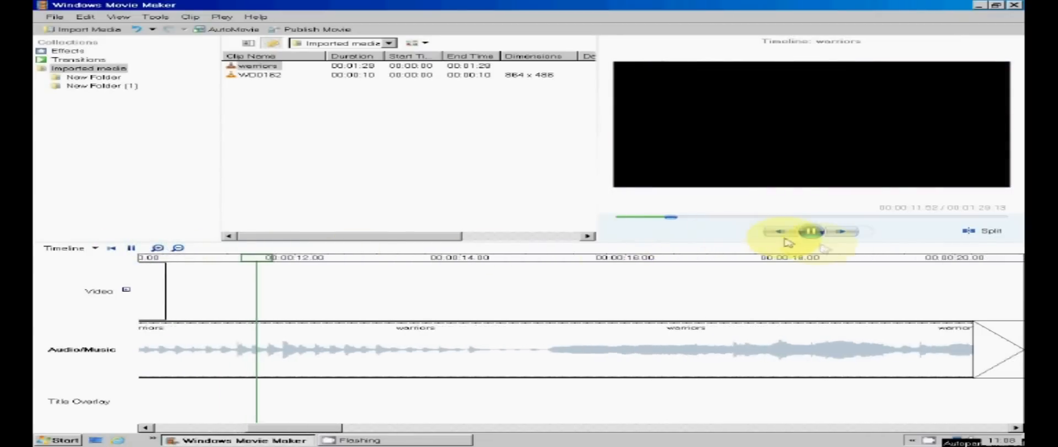
pyautogui.click(812, 231)
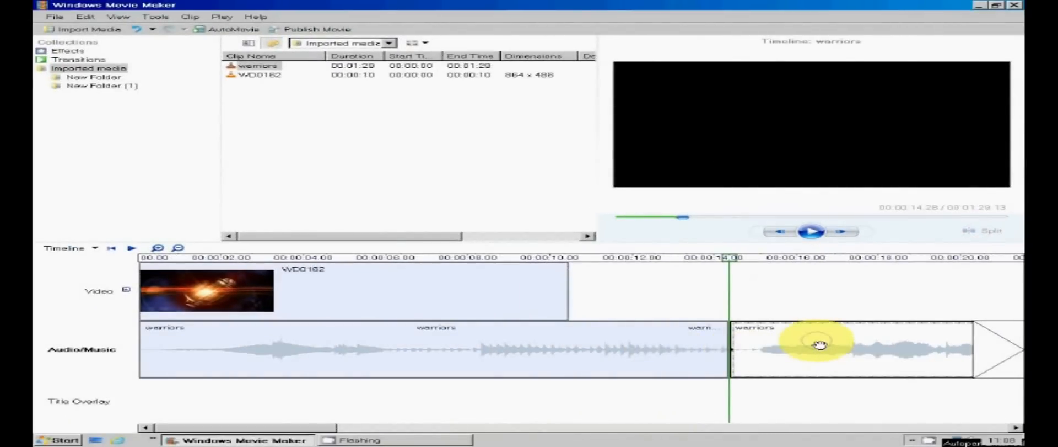
pyautogui.rightClick(822, 344)
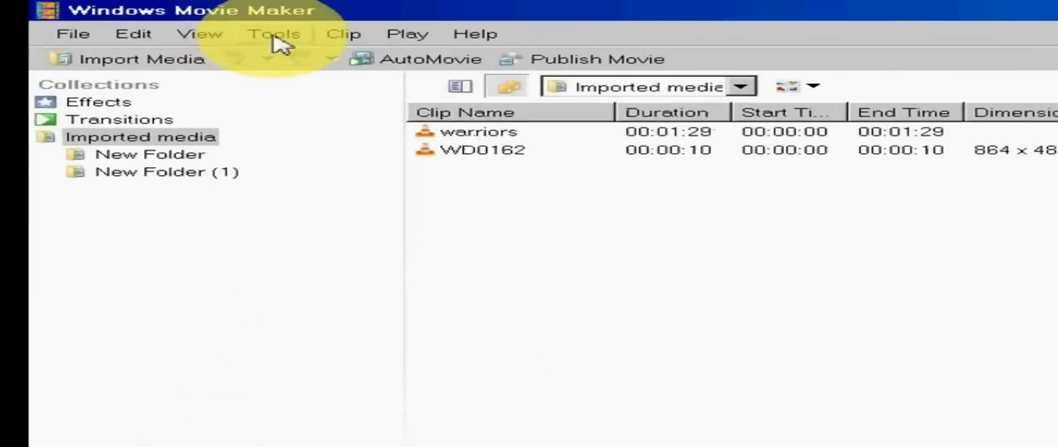
# Start a new title overlaid on the selected clip
pyautogui.click(273, 34)
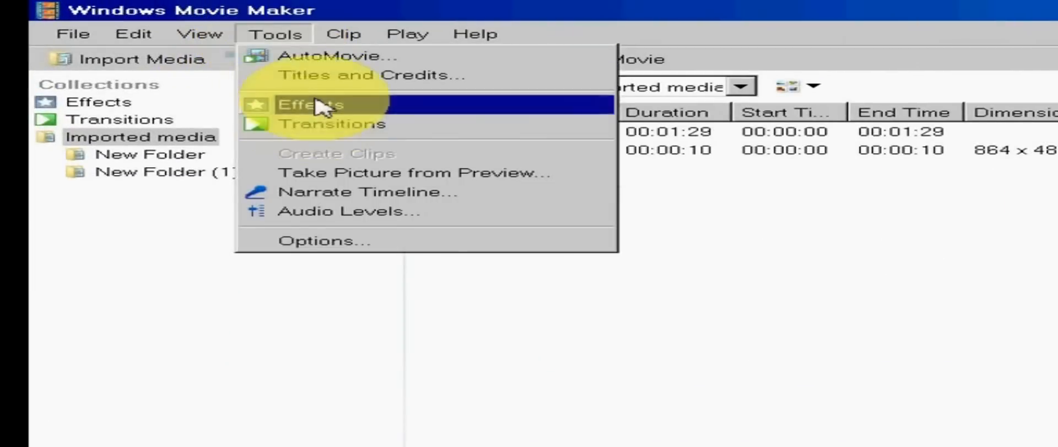
pyautogui.click(369, 75)
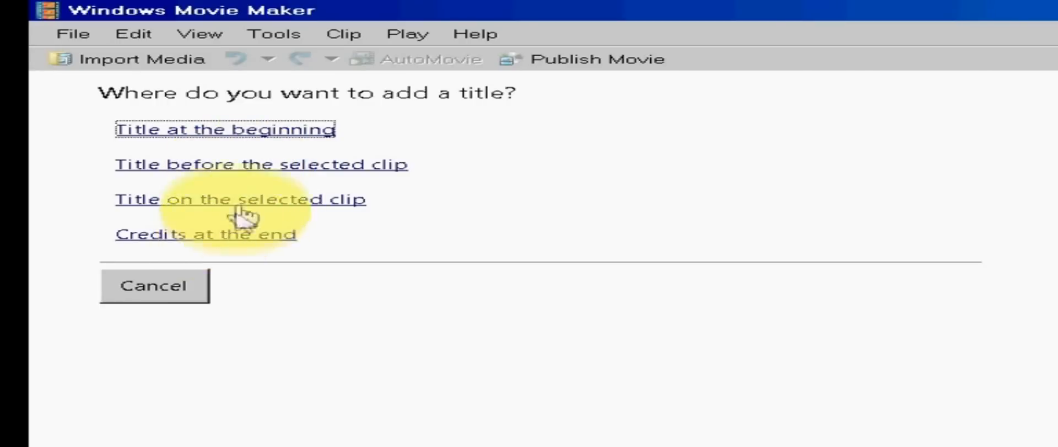
pyautogui.click(240, 199)
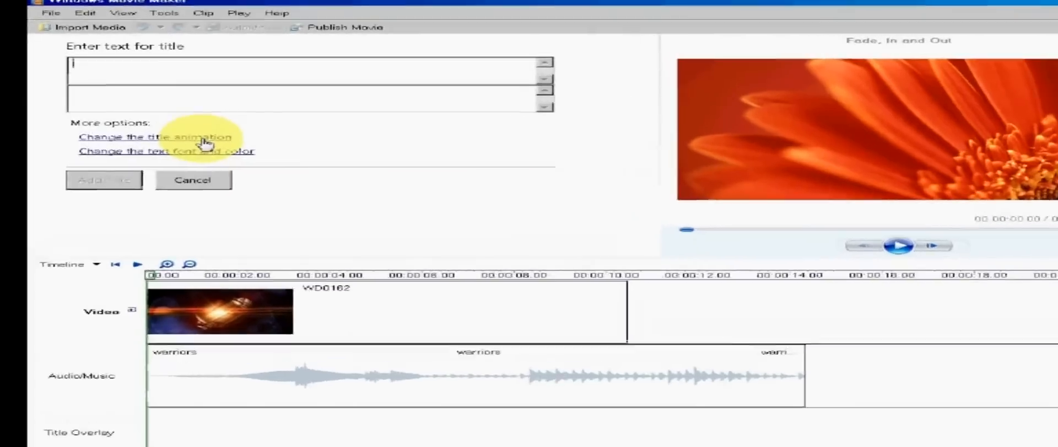
# Preview Typewriter and Fly In, Fly Out, then pick the two-line Fade, In and Out animation
pyautogui.click(156, 137)
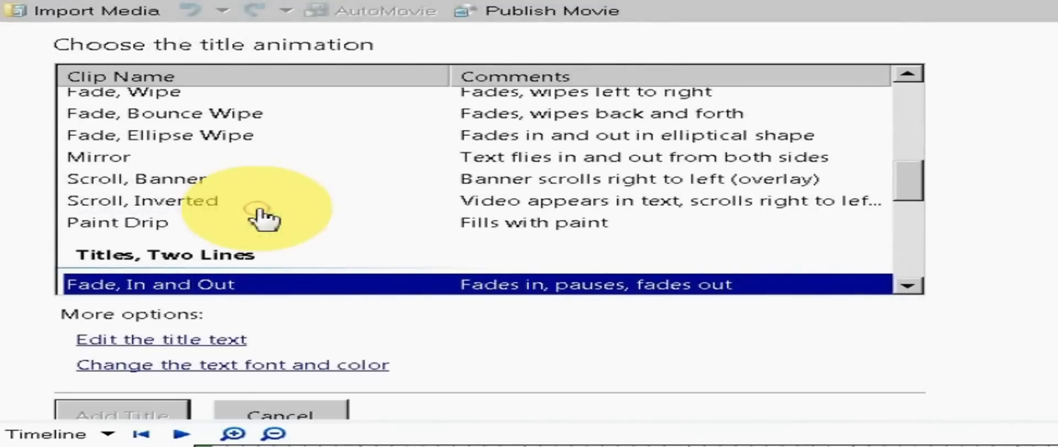
pyautogui.click(908, 74)
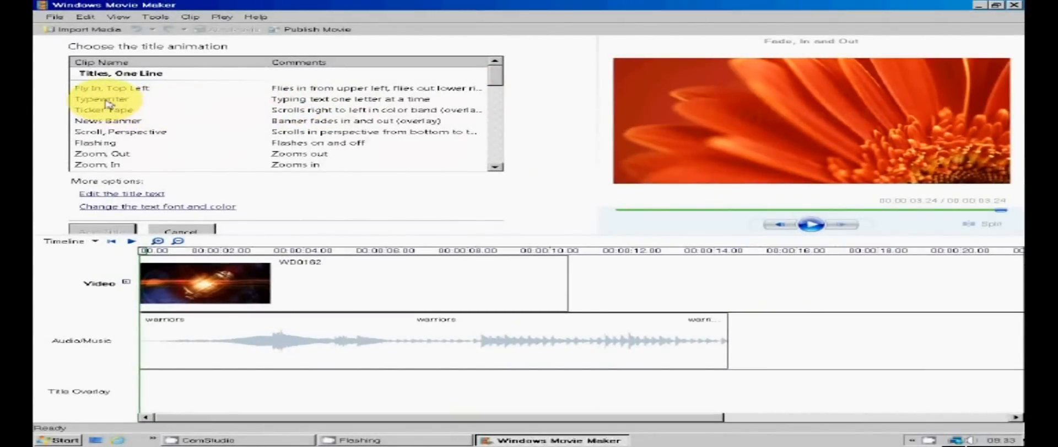
pyautogui.click(105, 99)
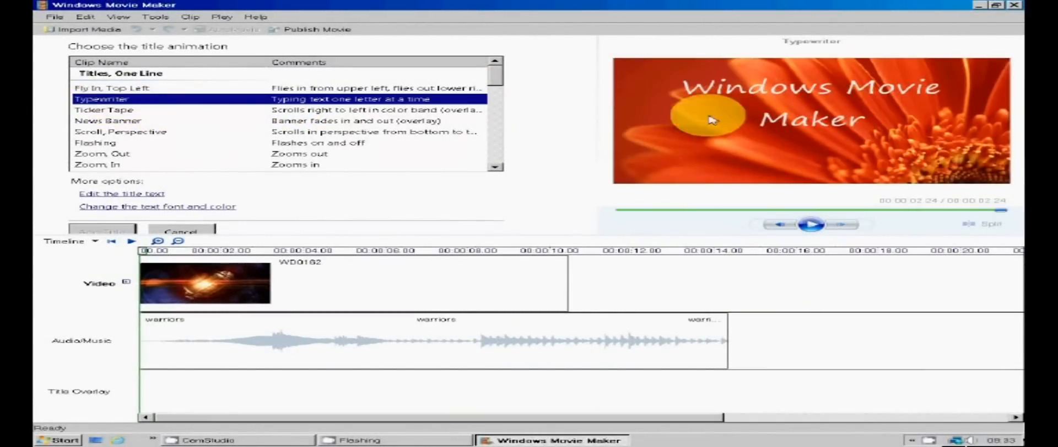
pyautogui.click(121, 131)
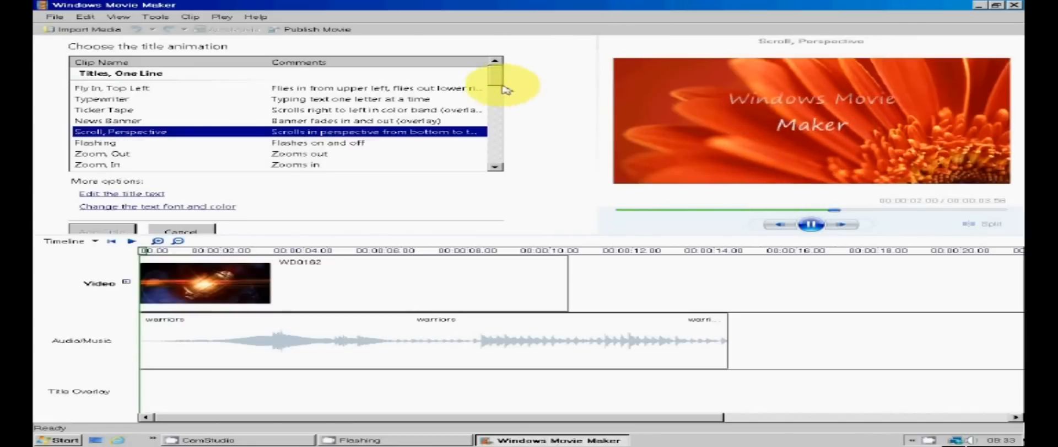
pyautogui.scroll(-3)
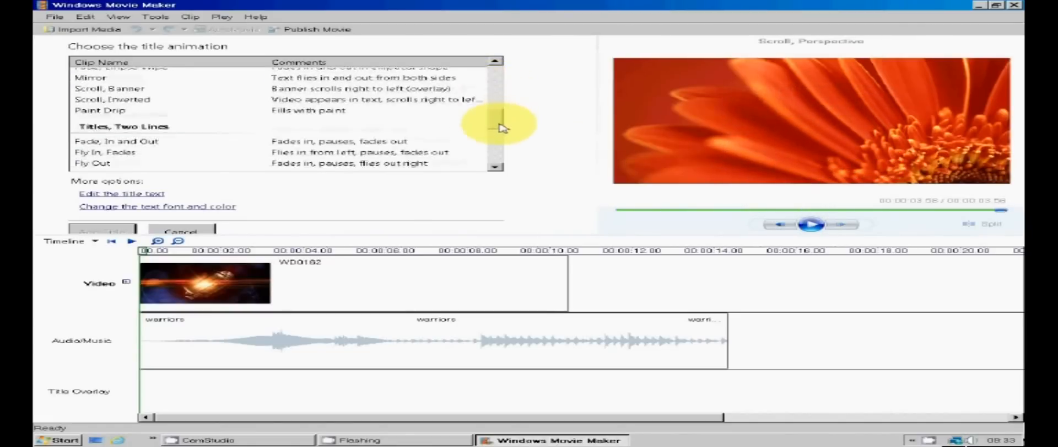
pyautogui.click(108, 137)
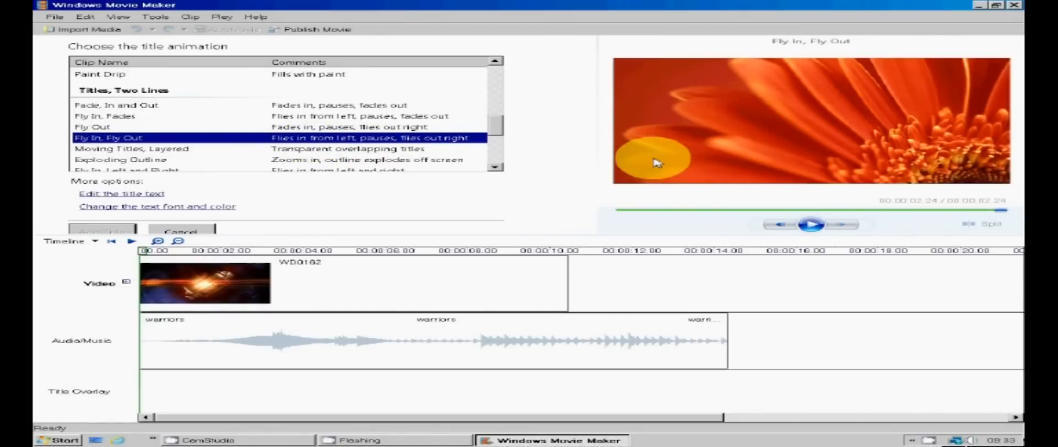
pyautogui.moveTo(129, 150)
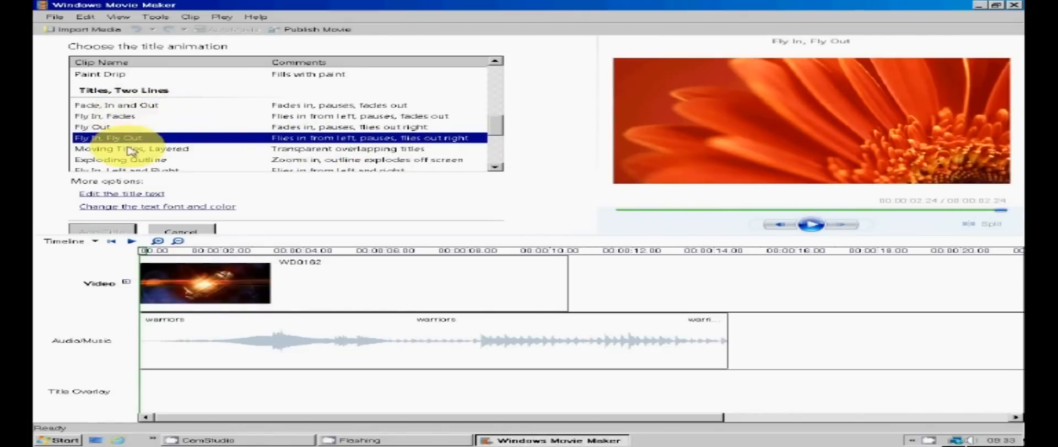
pyautogui.click(114, 105)
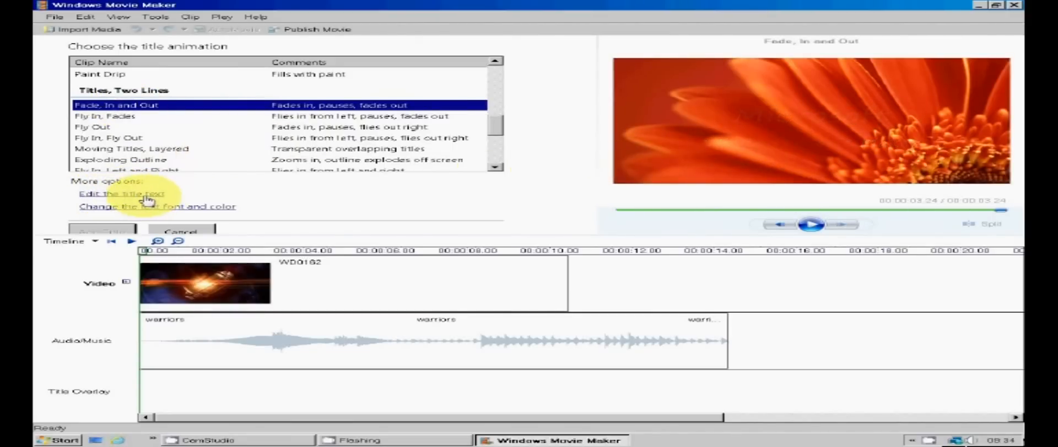
# Enter the two-line title text 'Megga Films' and 'Productions'
pyautogui.click(121, 193)
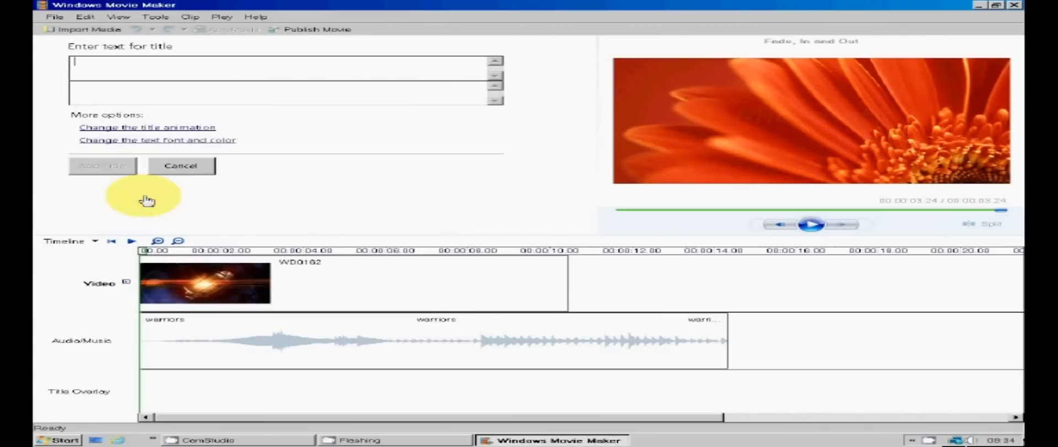
pyautogui.write('Megga Films')
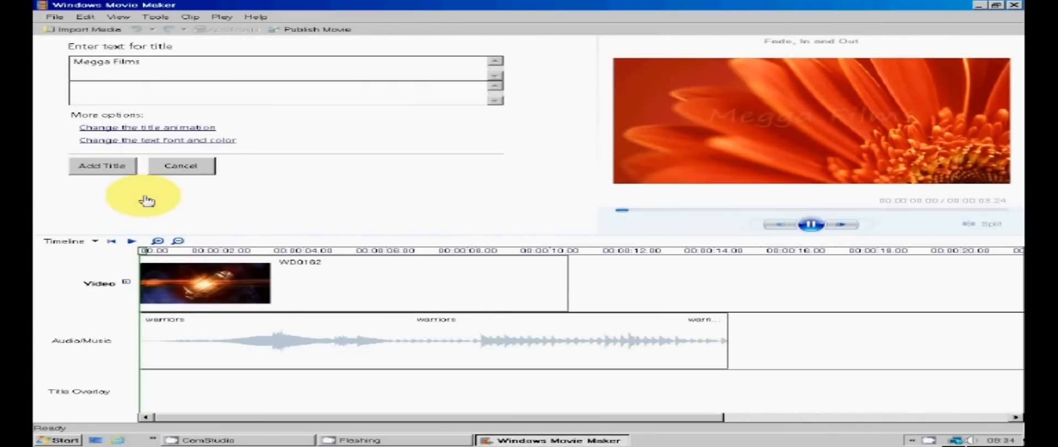
pyautogui.write('Productions')
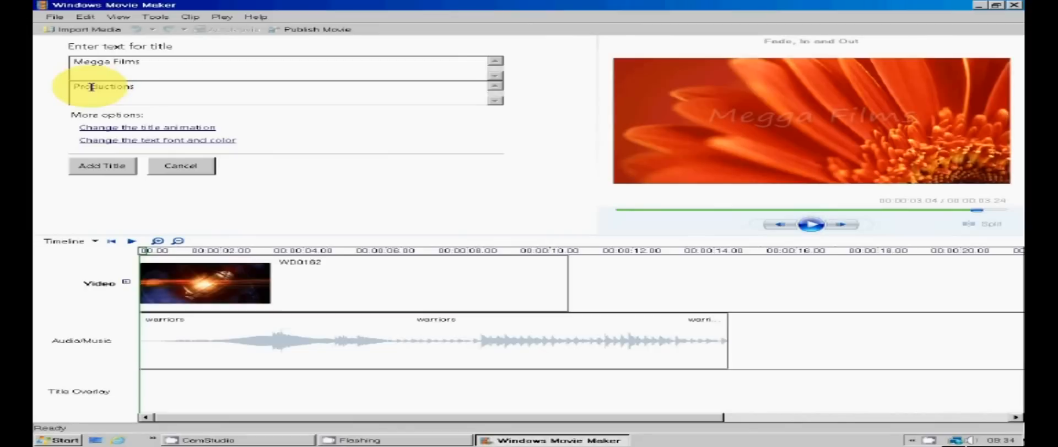
pyautogui.click(812, 223)
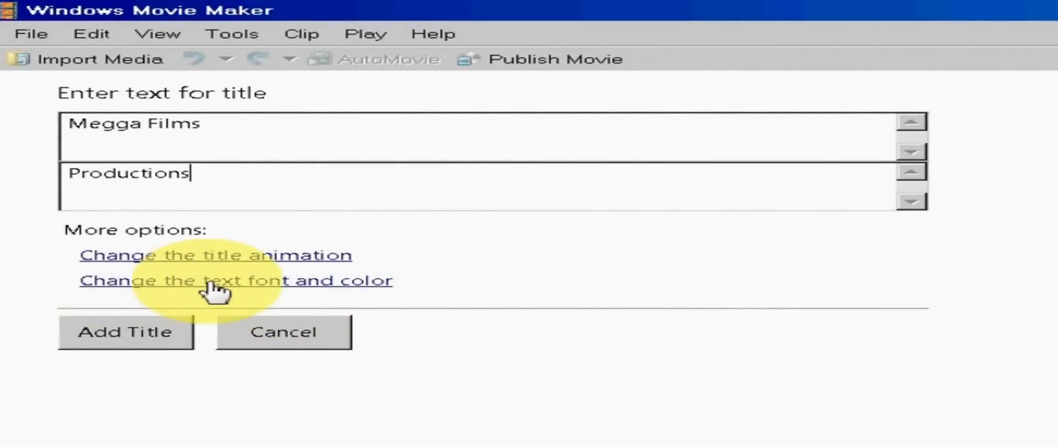
# Colour the title text yellow and set its font to SF Movie Poster
pyautogui.click(237, 279)
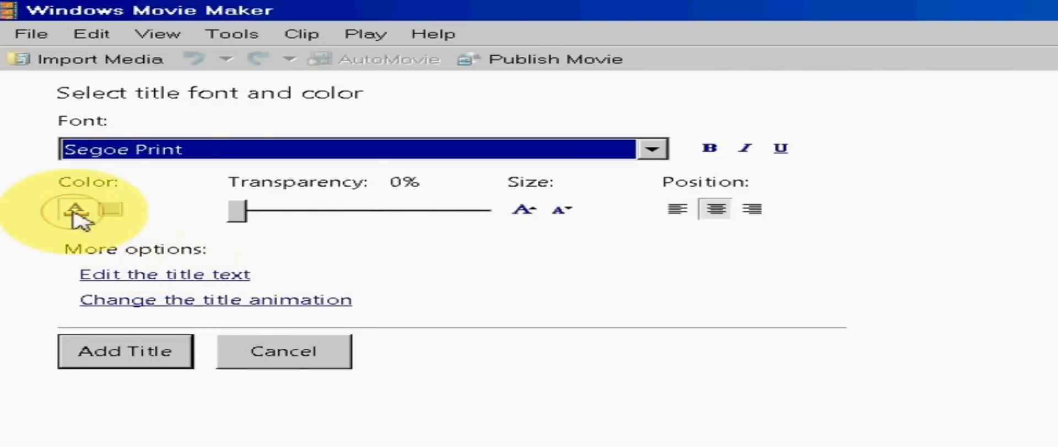
pyautogui.click(74, 210)
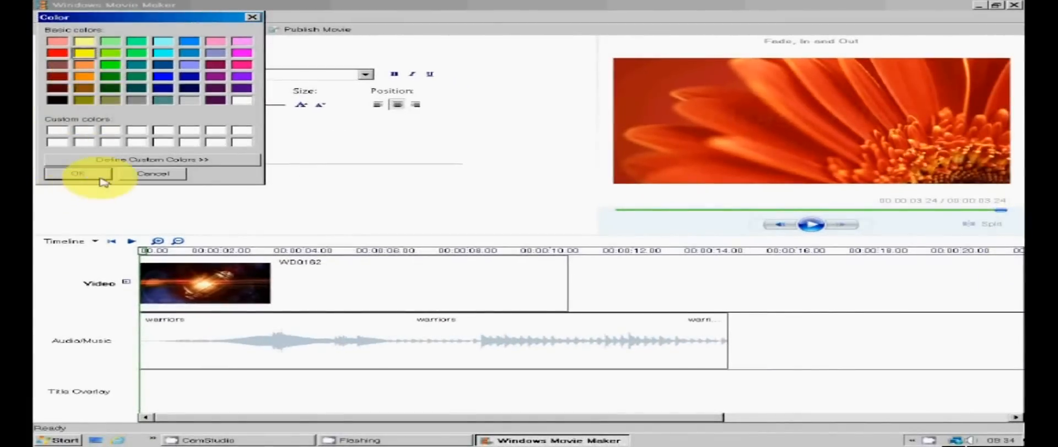
pyautogui.click(77, 173)
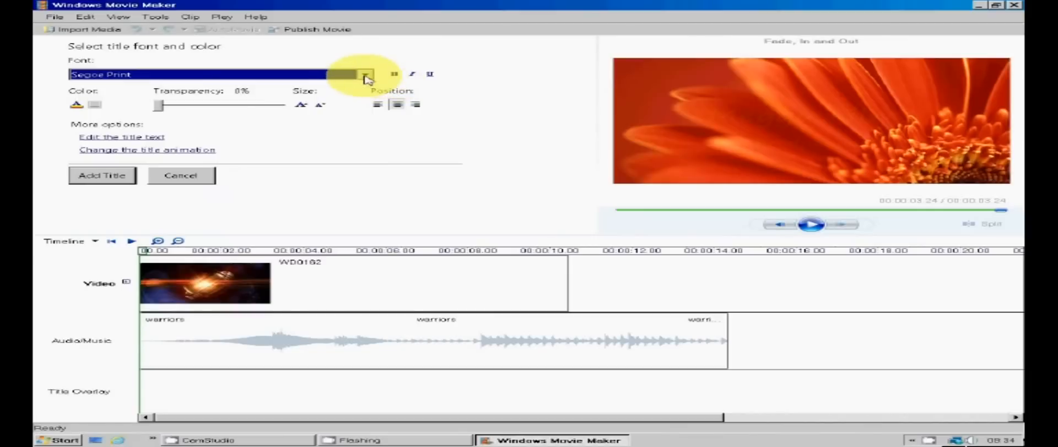
pyautogui.click(365, 73)
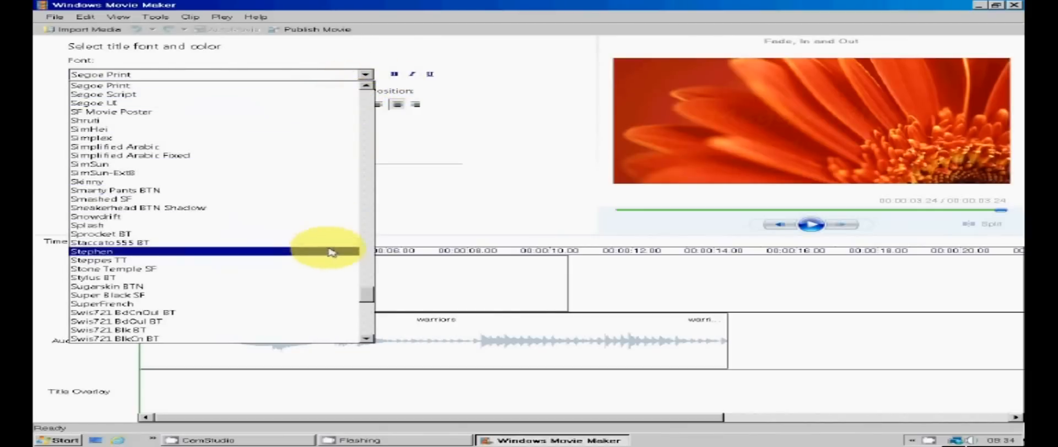
pyautogui.moveTo(287, 112)
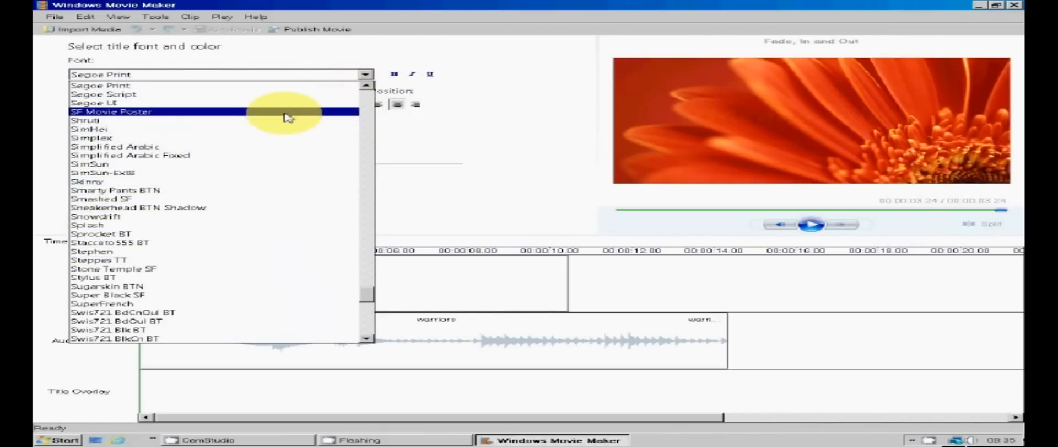
pyautogui.click(112, 111)
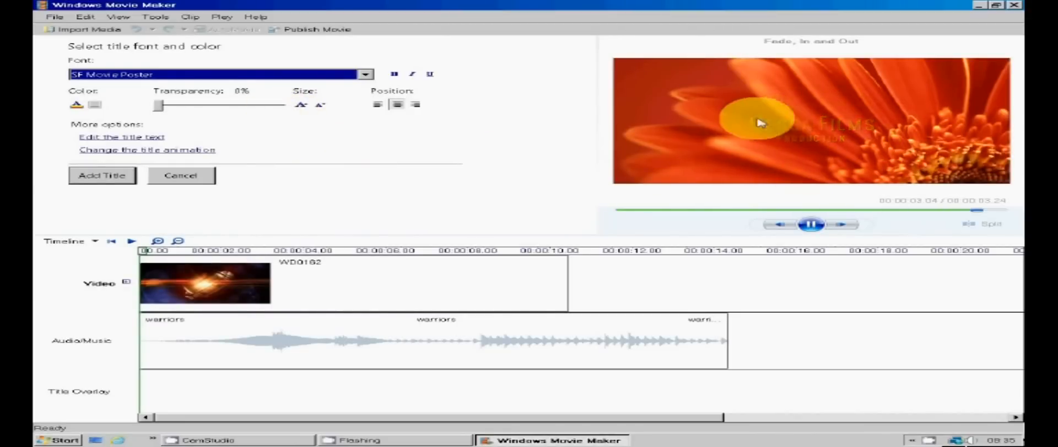
# Keep transparency at zero, enlarge the text twice, make it bold, then add the title
pyautogui.moveTo(159, 105); pyautogui.dragTo(220, 105)
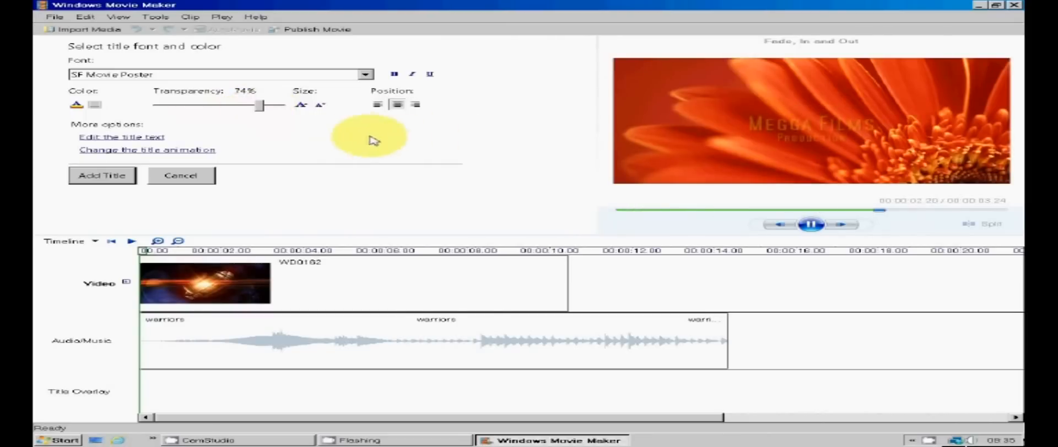
pyautogui.moveTo(260, 105); pyautogui.dragTo(157, 106)
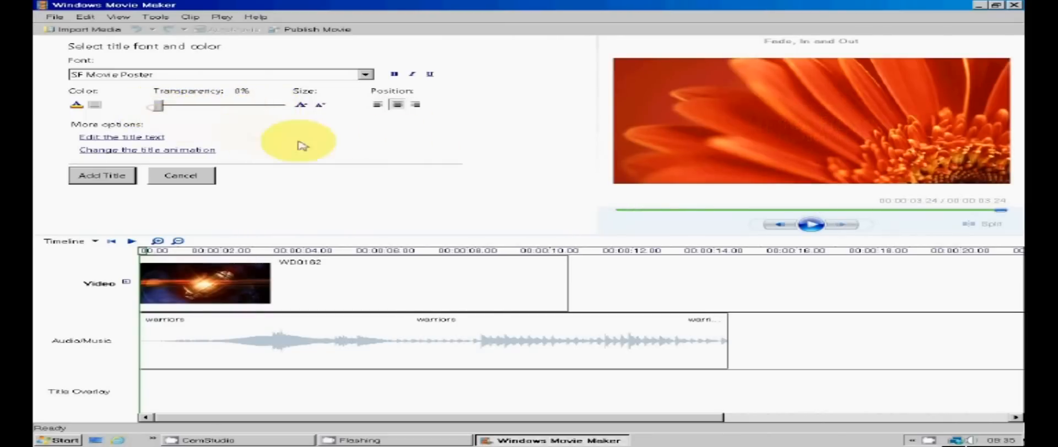
pyautogui.click(811, 223)
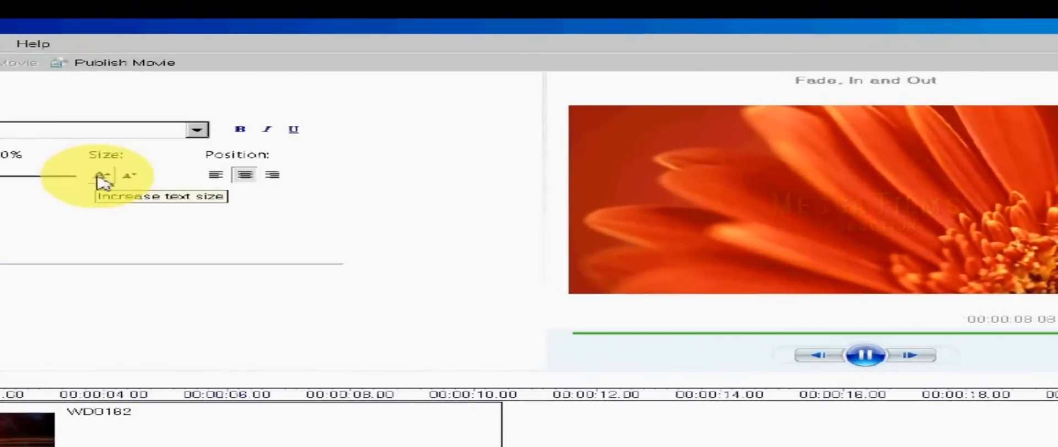
pyautogui.click(867, 354)
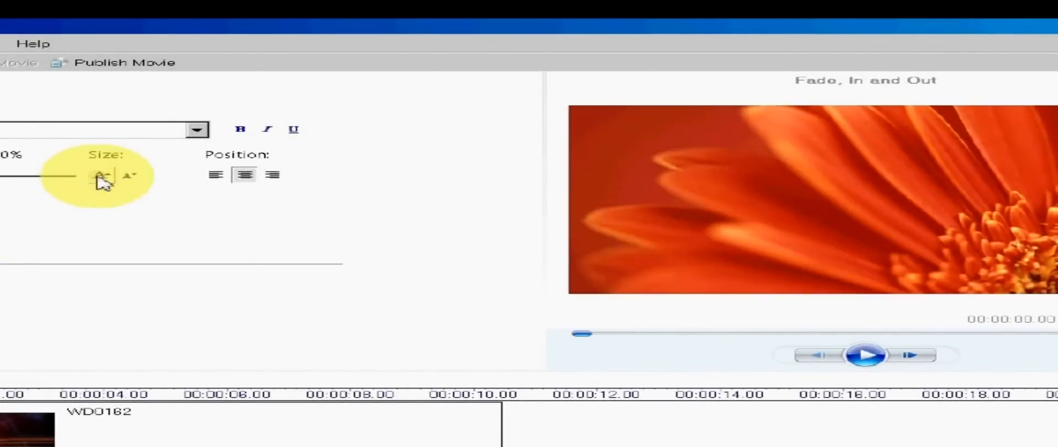
pyautogui.click(866, 354)
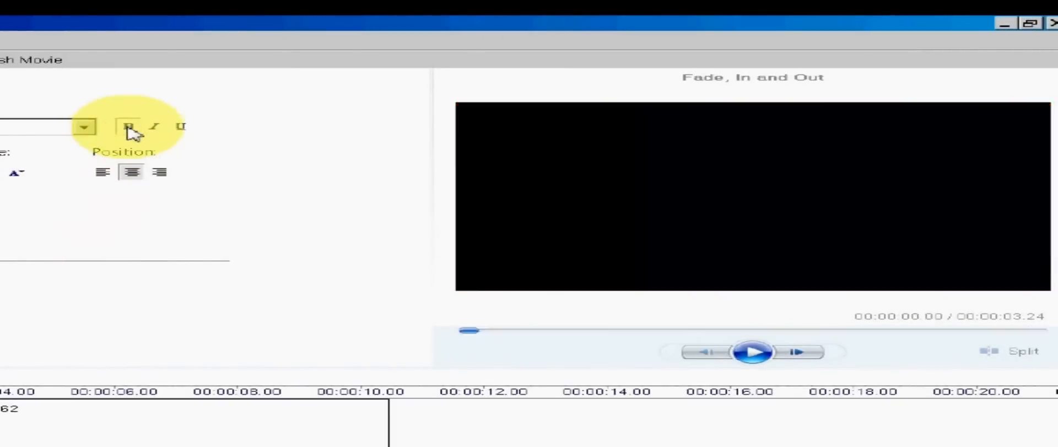
pyautogui.click(751, 351)
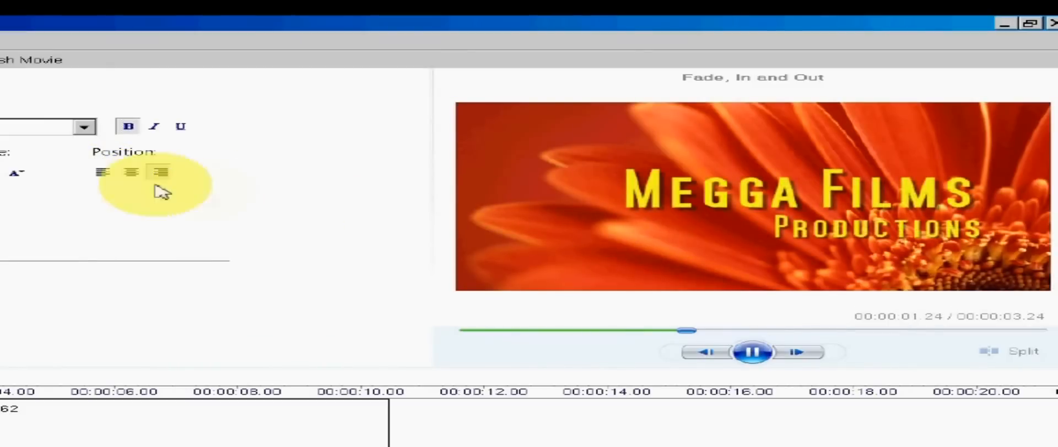
pyautogui.click(130, 172)
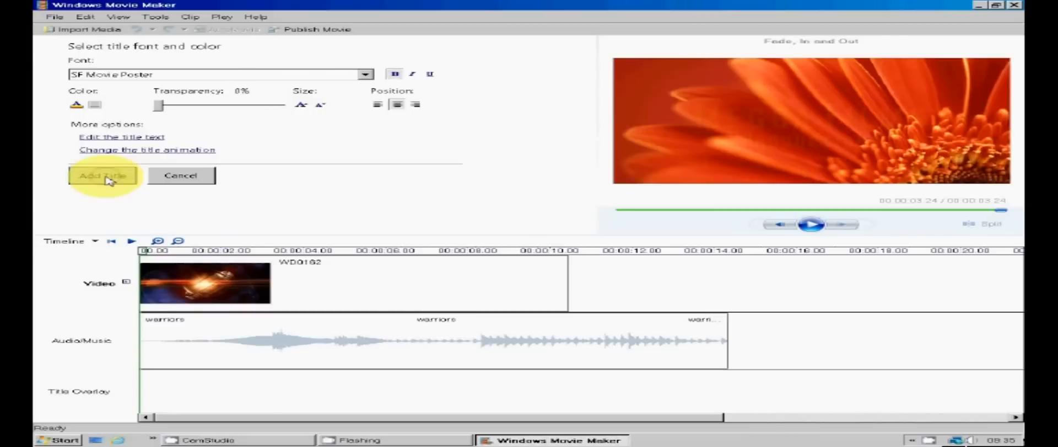
pyautogui.click(103, 175)
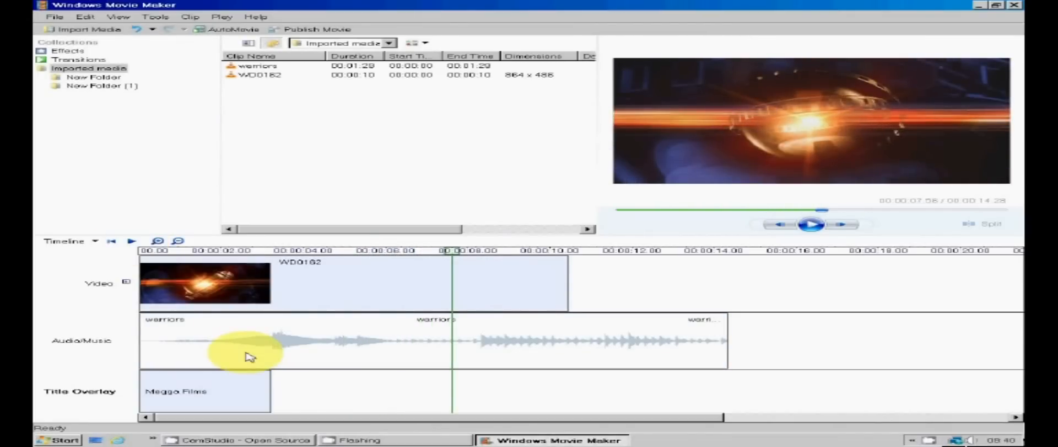
pyautogui.moveTo(229, 349)
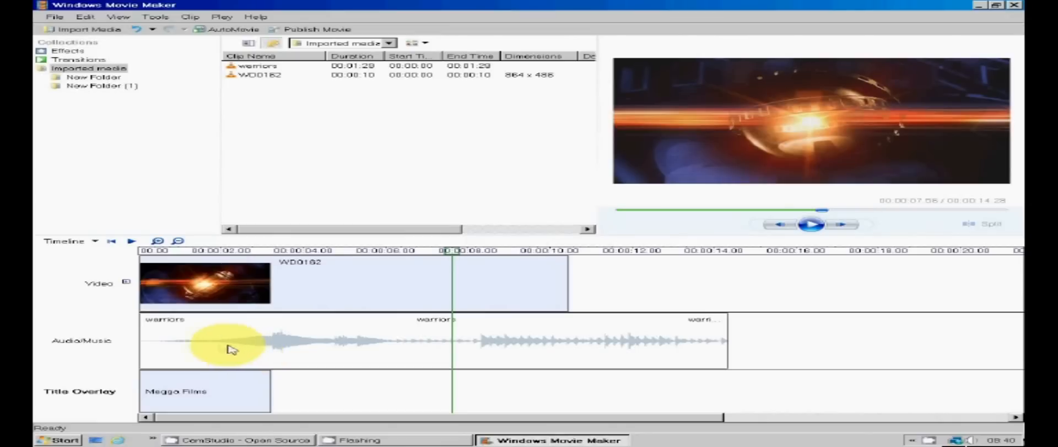
pyautogui.moveTo(365, 342)
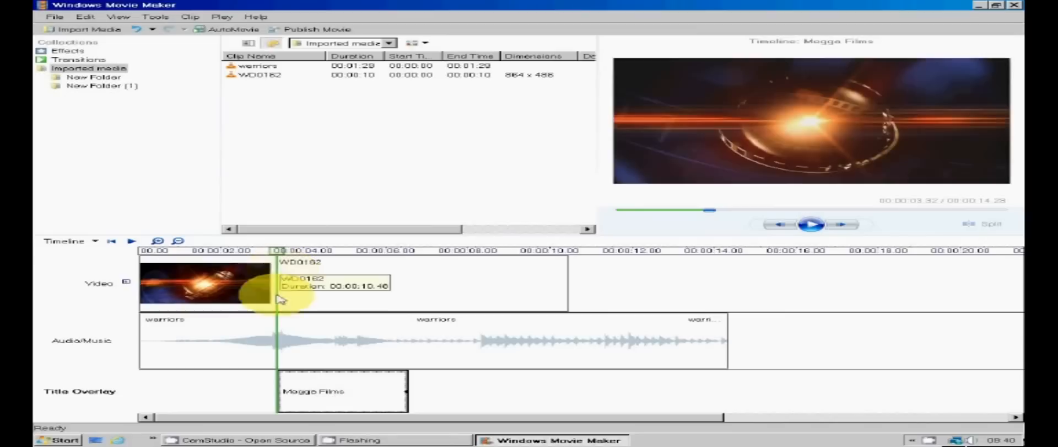
# Play the timeline from just before the title to check its three-second start
pyautogui.click(812, 223)
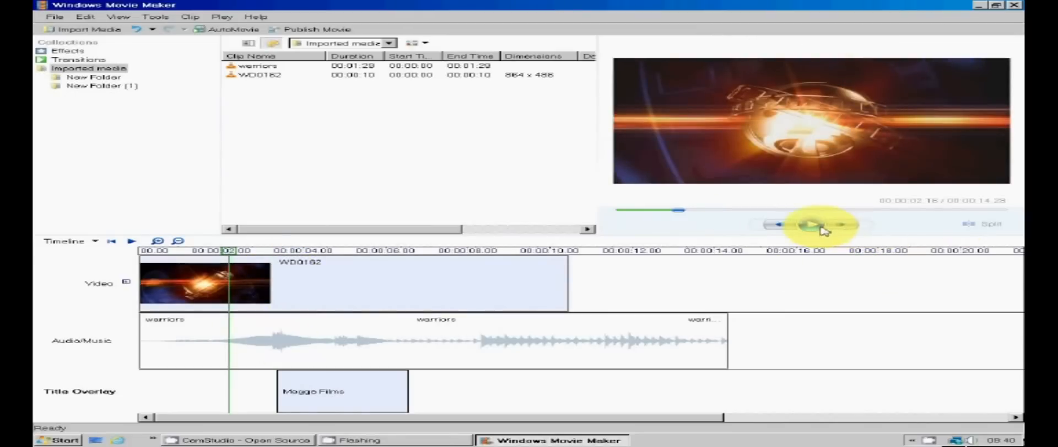
pyautogui.click(810, 224)
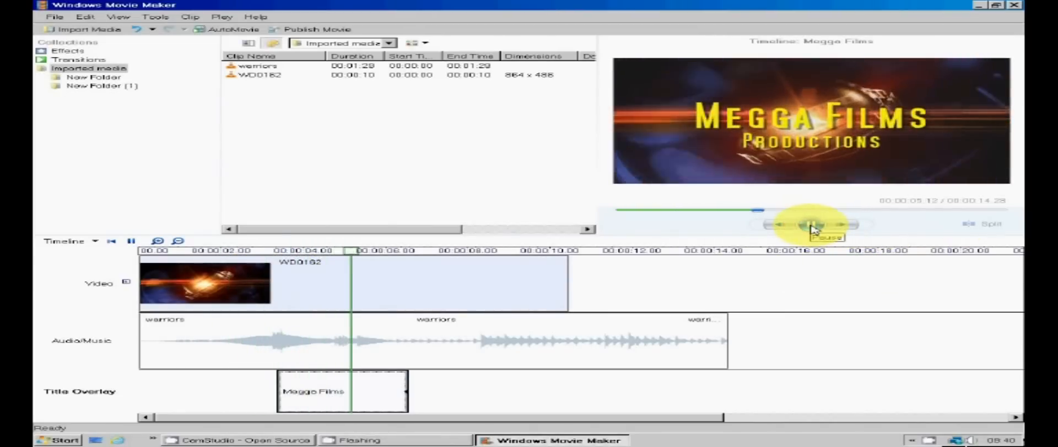
pyautogui.click(813, 224)
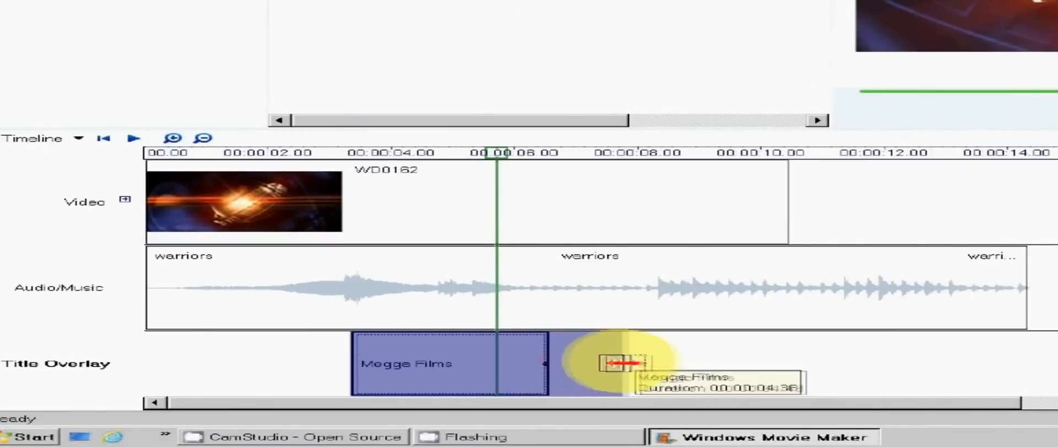
# Lengthen the Megga Films title on the overlay track and preview the intro
pyautogui.moveTo(617, 364); pyautogui.dragTo(780, 366)
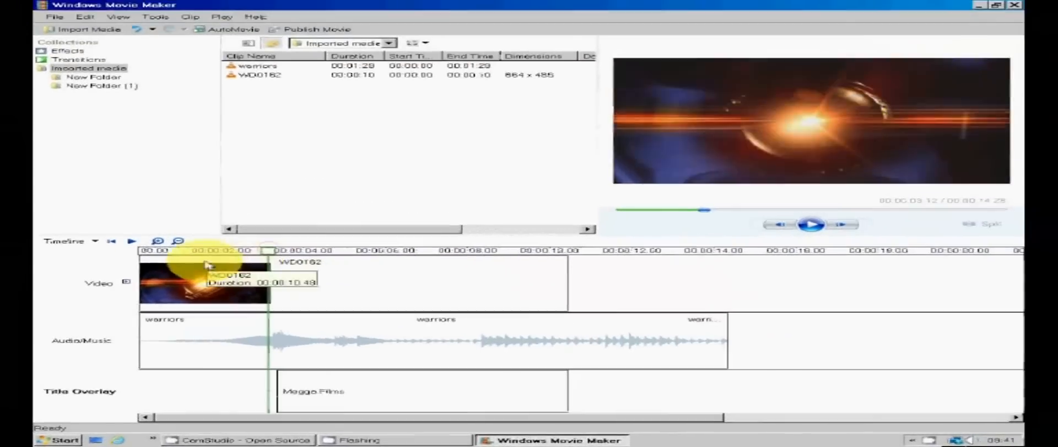
pyautogui.click(810, 224)
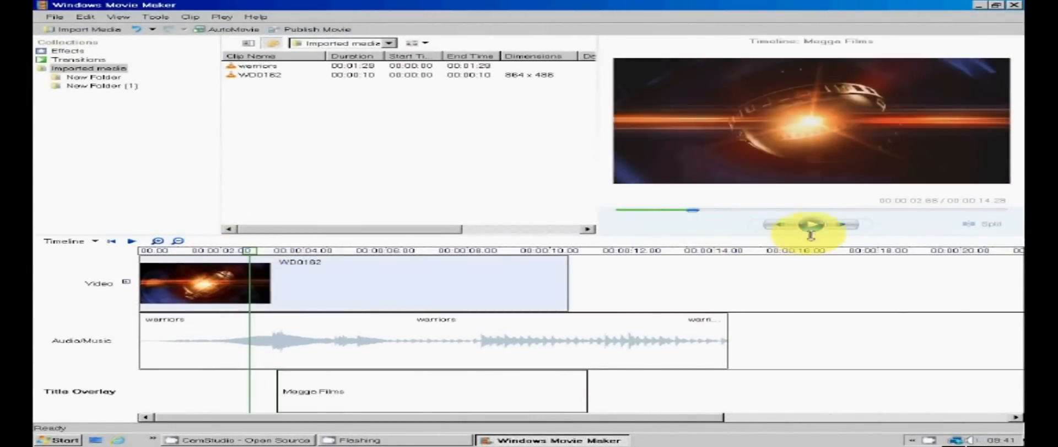
pyautogui.click(812, 224)
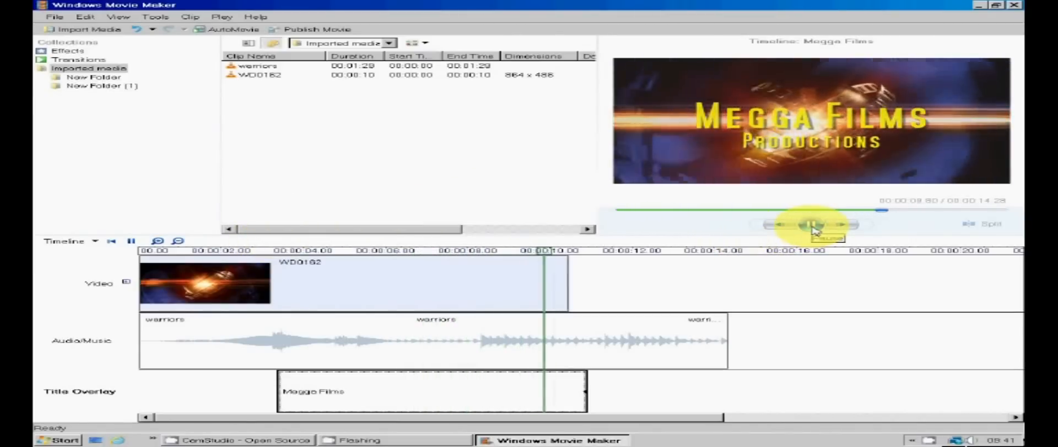
pyautogui.click(812, 223)
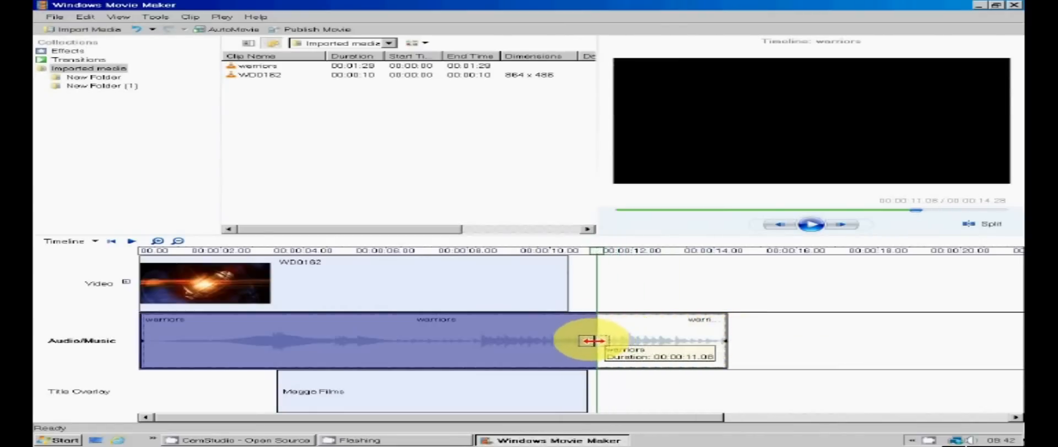
# Trim the warriors music to end with the title, then preview
pyautogui.moveTo(594, 341); pyautogui.dragTo(587, 341)
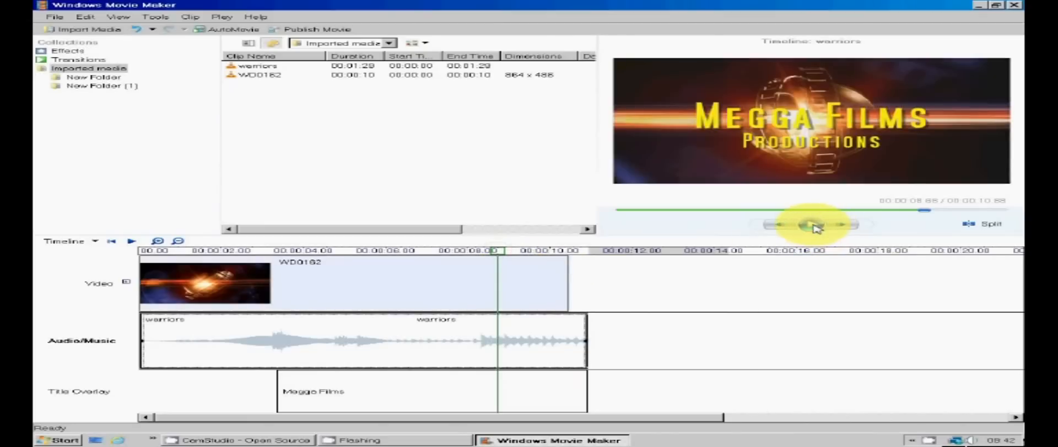
pyautogui.click(809, 224)
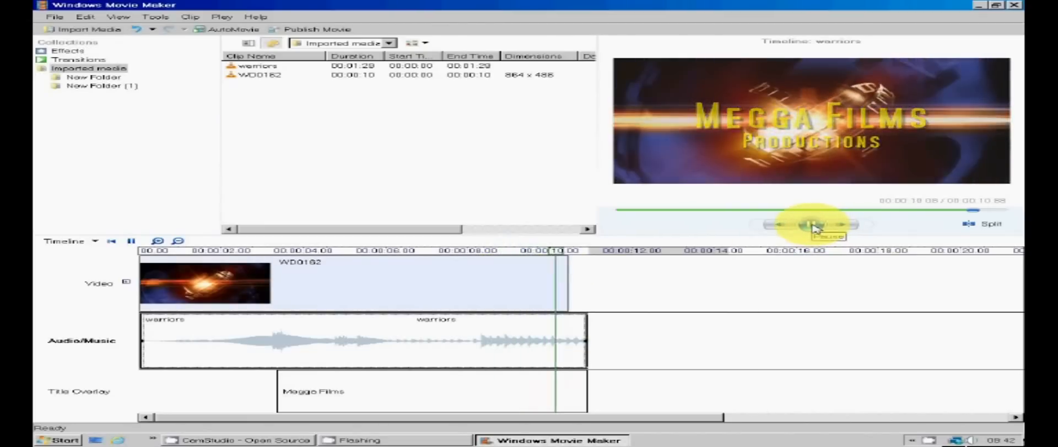
pyautogui.click(814, 224)
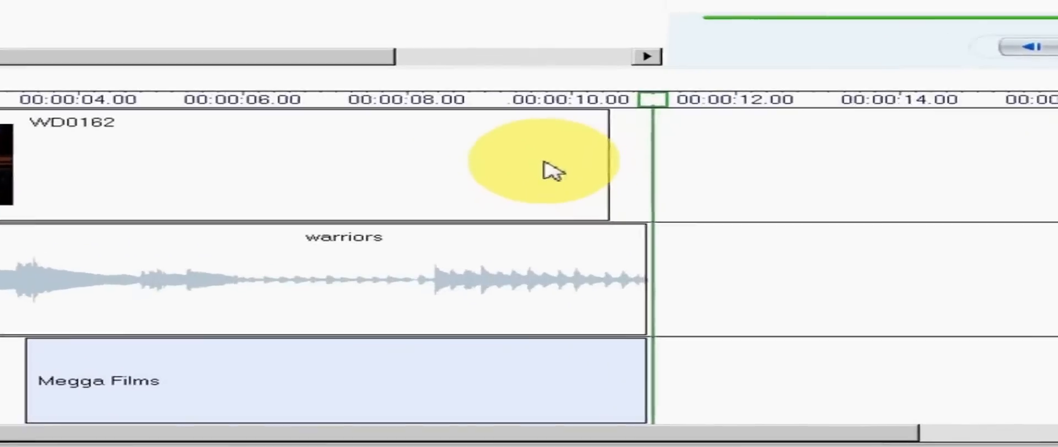
# Apply a Fade In effect to the WD0162 clip
pyautogui.rightClick(553, 168)
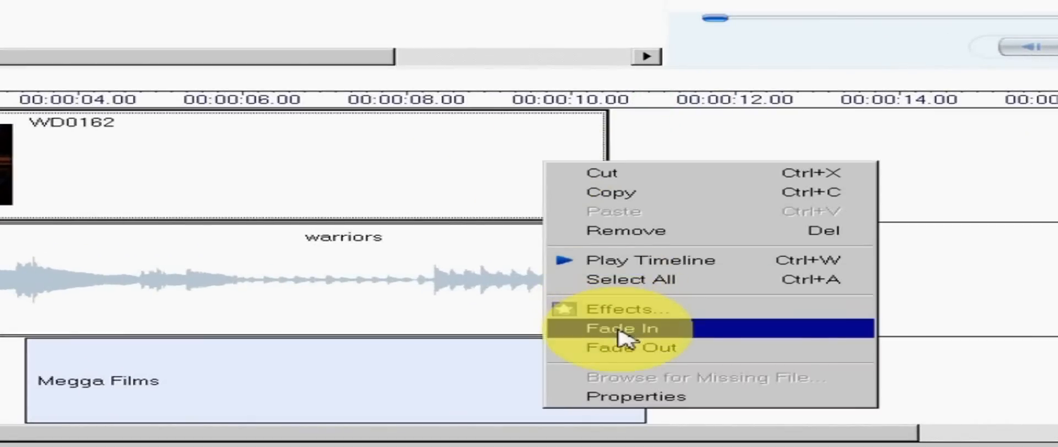
pyautogui.click(621, 329)
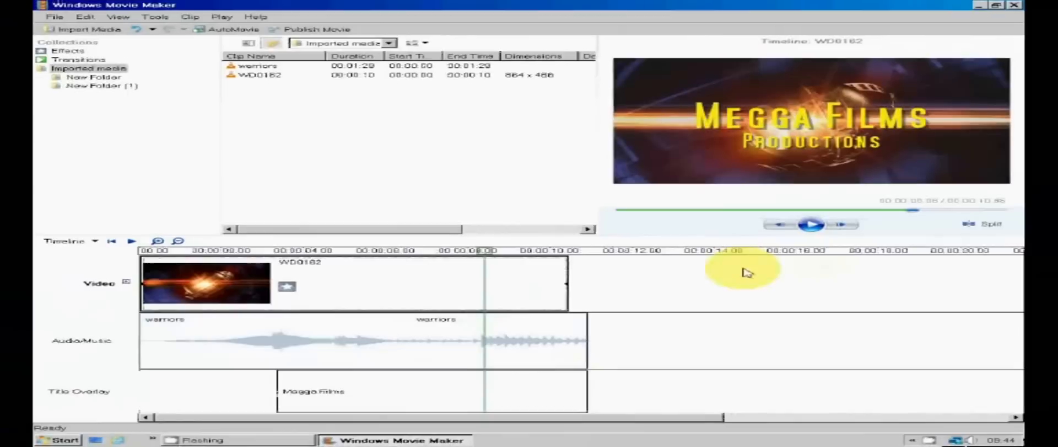
pyautogui.click(811, 223)
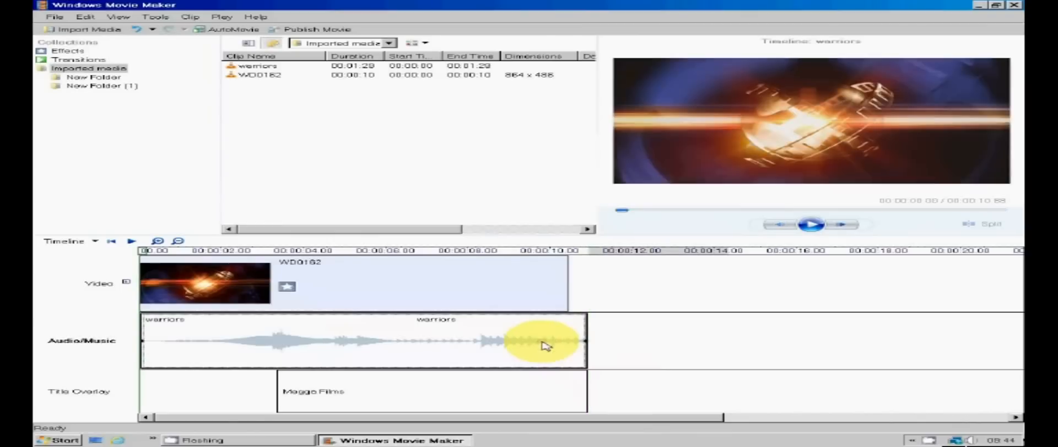
# Add a fade to the warriors music and play back the intro
pyautogui.rightClick(545, 345)
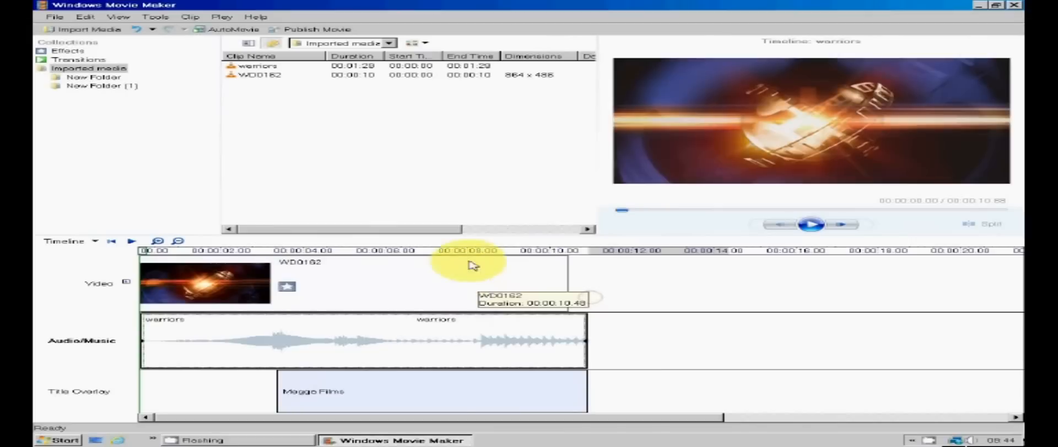
pyautogui.click(809, 224)
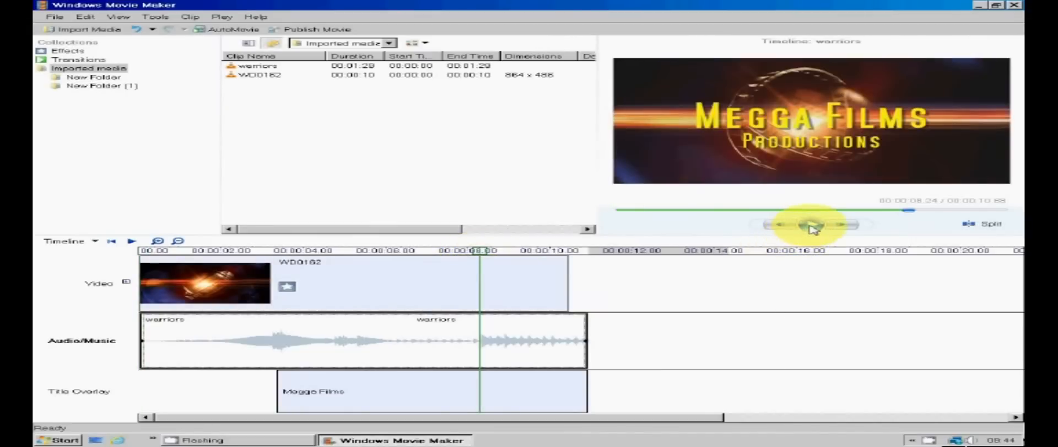
pyautogui.click(808, 225)
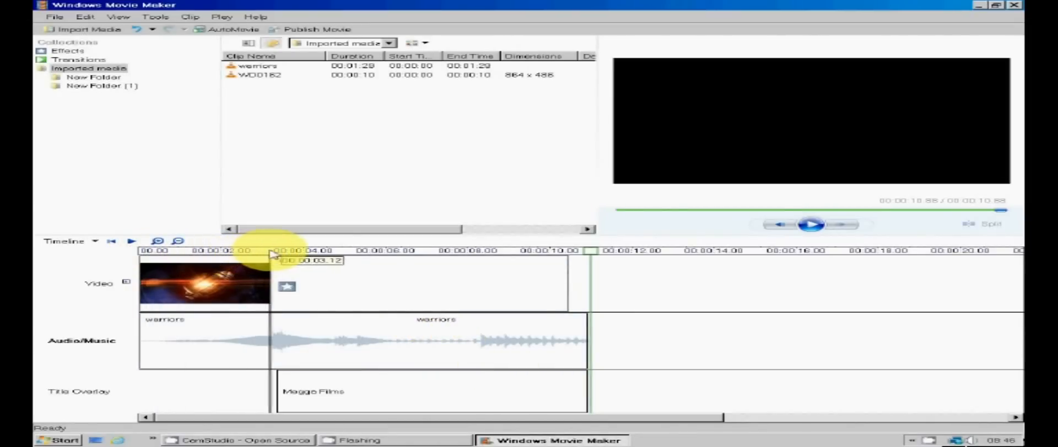
# Split the WD0162 clip at about 3 seconds and preview it
pyautogui.click(205, 283)
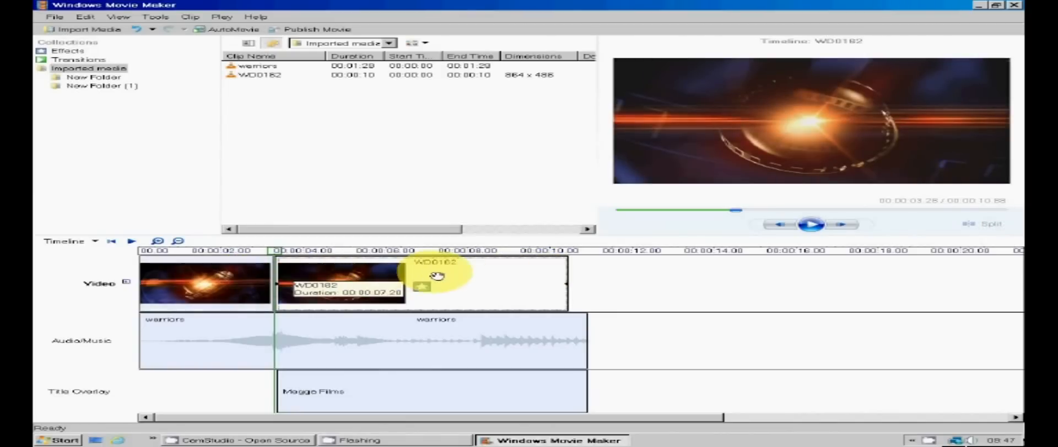
pyautogui.moveTo(503, 282)
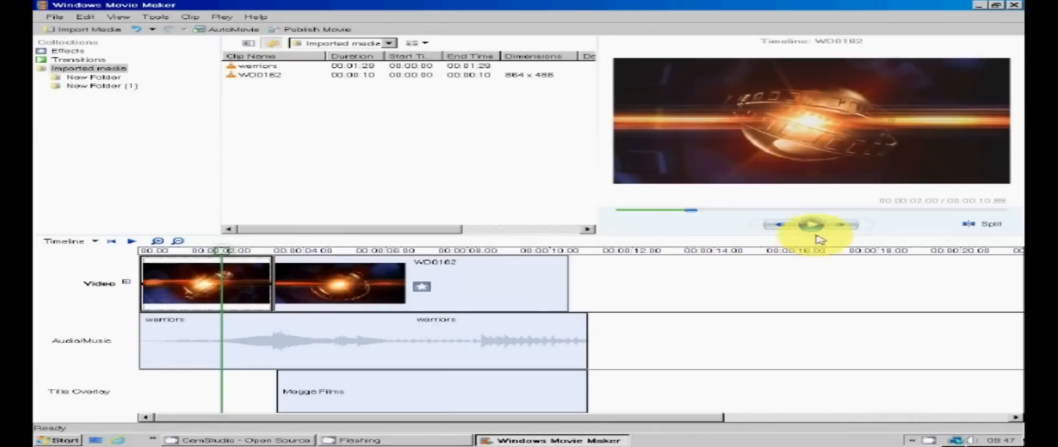
pyautogui.click(812, 224)
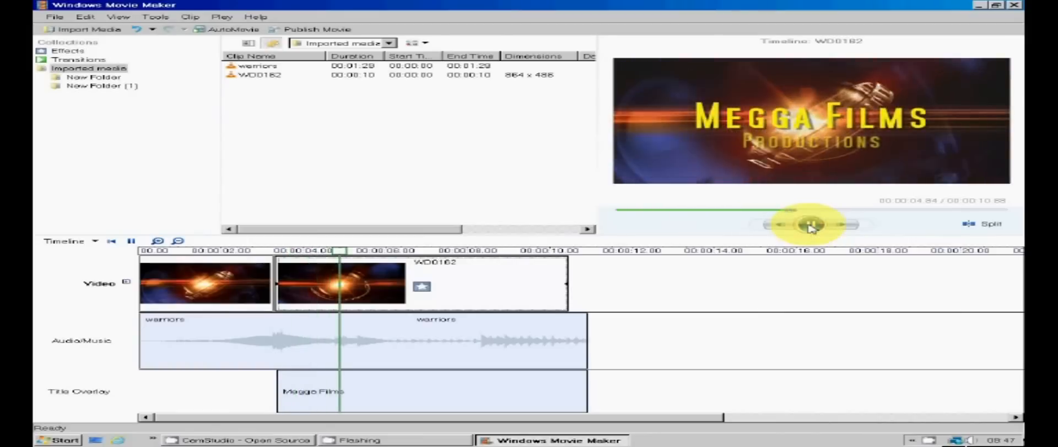
pyautogui.click(811, 224)
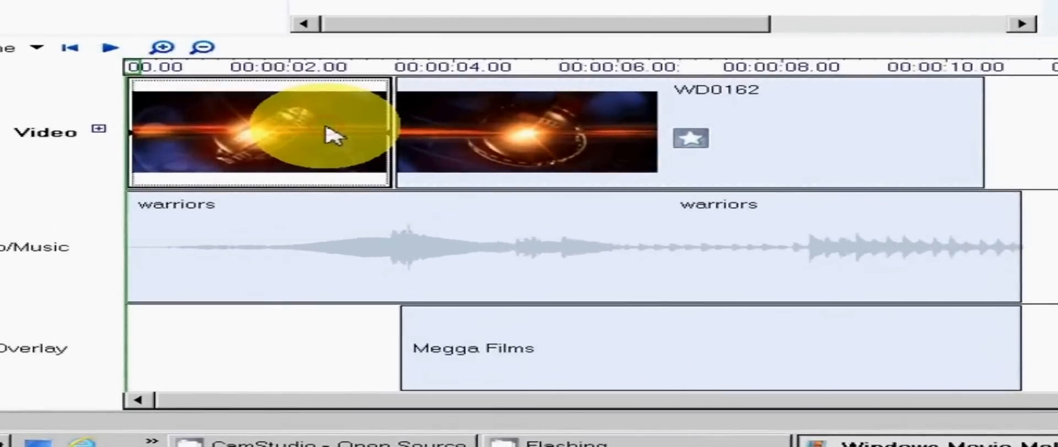
# Set Fade Out on the first clip part and replay the intro
pyautogui.rightClick(259, 133)
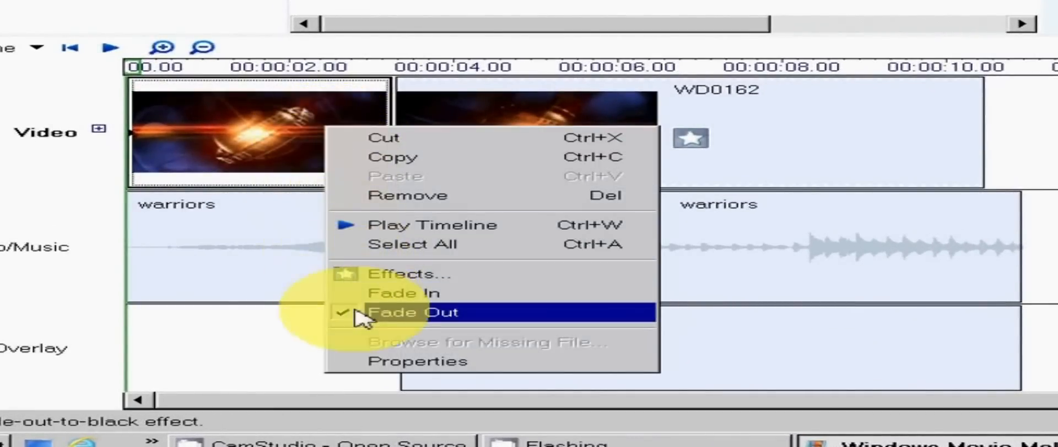
pyautogui.click(415, 311)
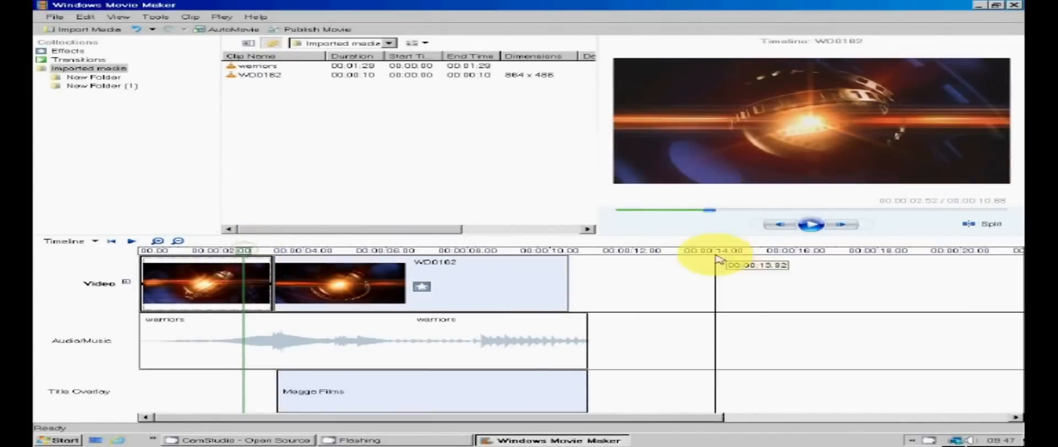
pyautogui.click(812, 223)
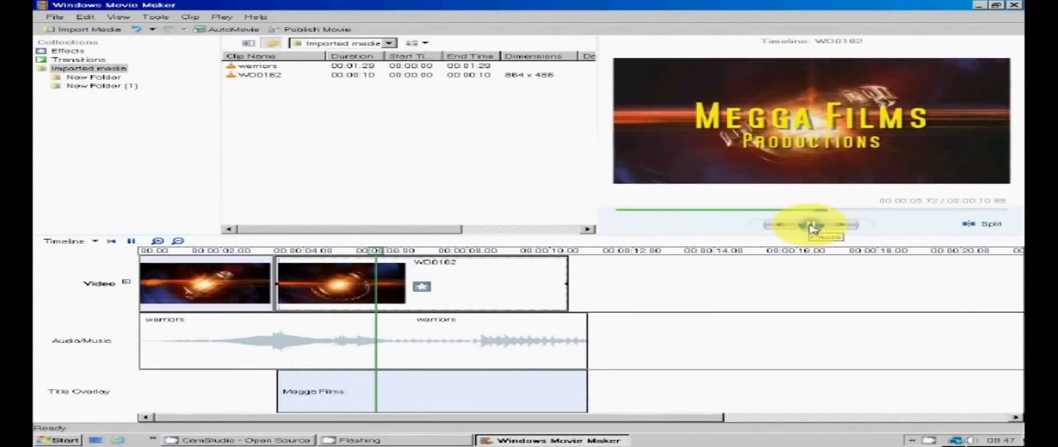
pyautogui.click(812, 224)
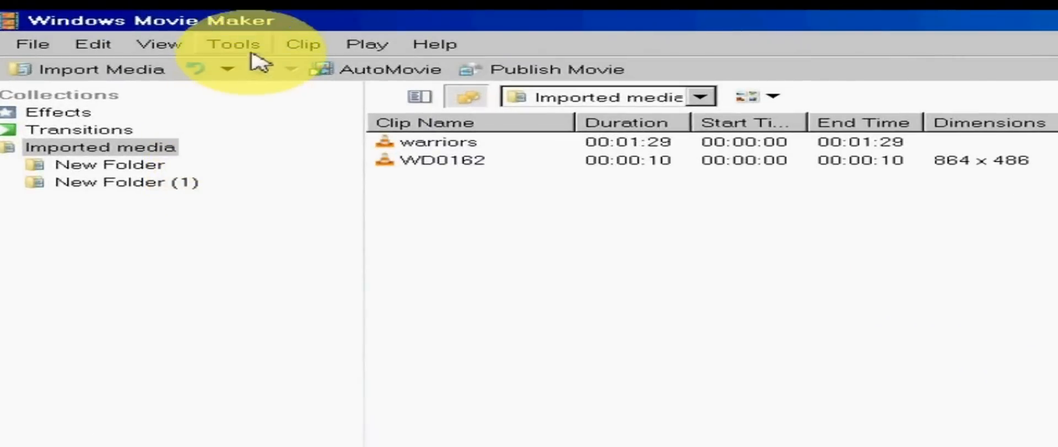
# Drop the 'Zoom Out, from Lower Left' effect onto the first clip part and preview the timeline
pyautogui.click(233, 44)
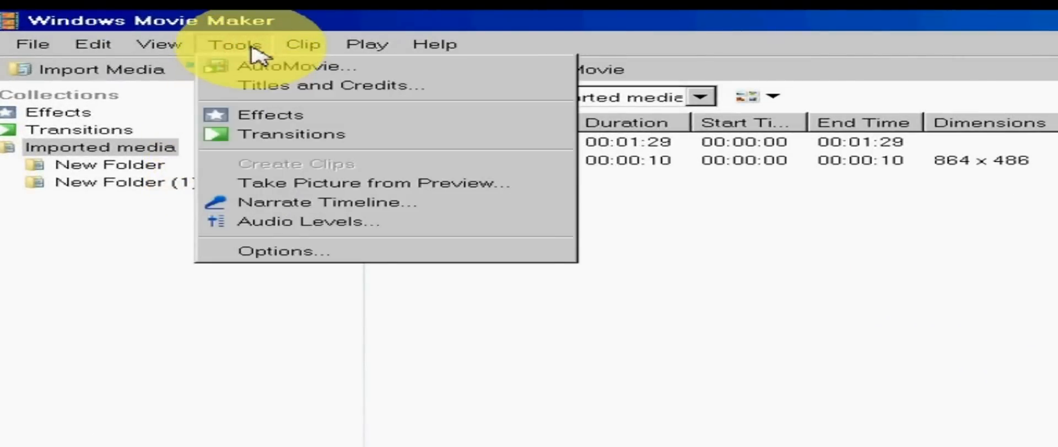
pyautogui.click(272, 114)
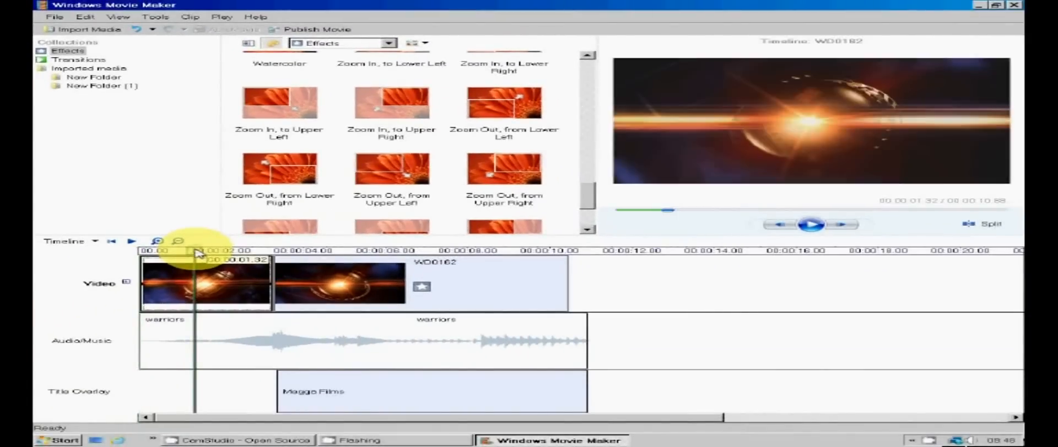
pyautogui.moveTo(505, 107)
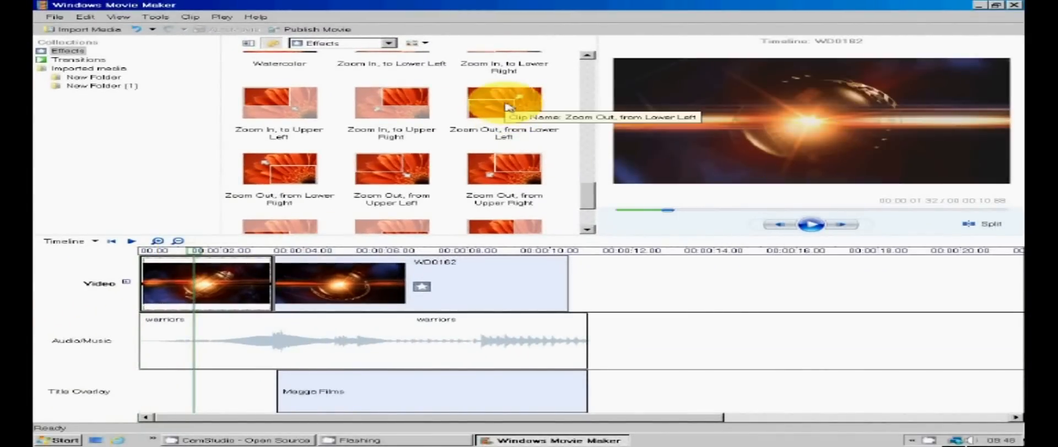
pyautogui.moveTo(504, 102); pyautogui.dragTo(205, 282)
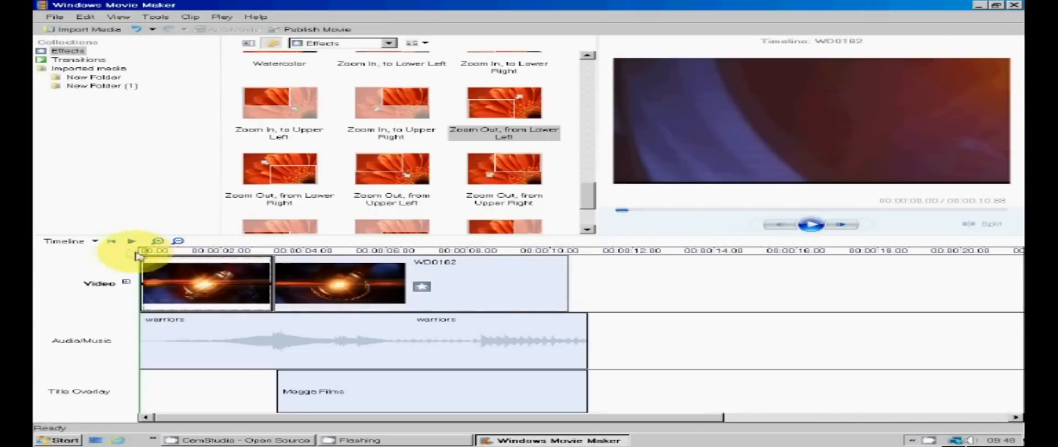
pyautogui.click(812, 224)
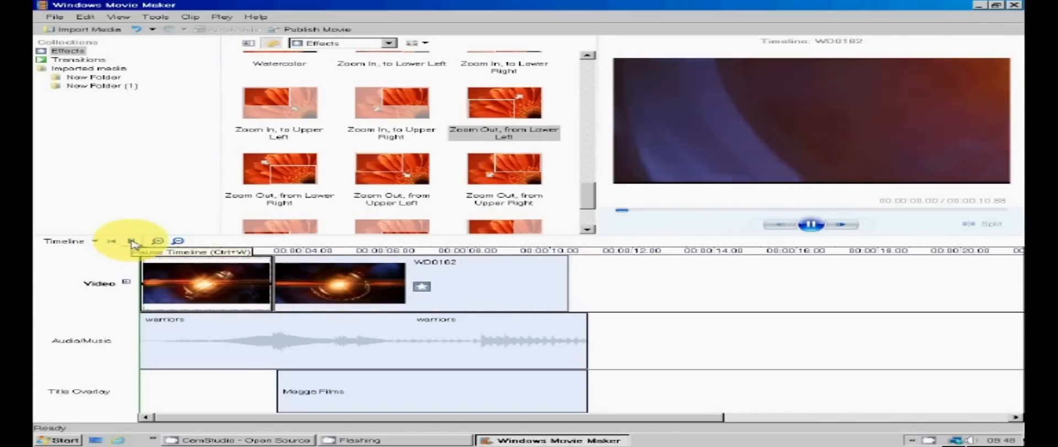